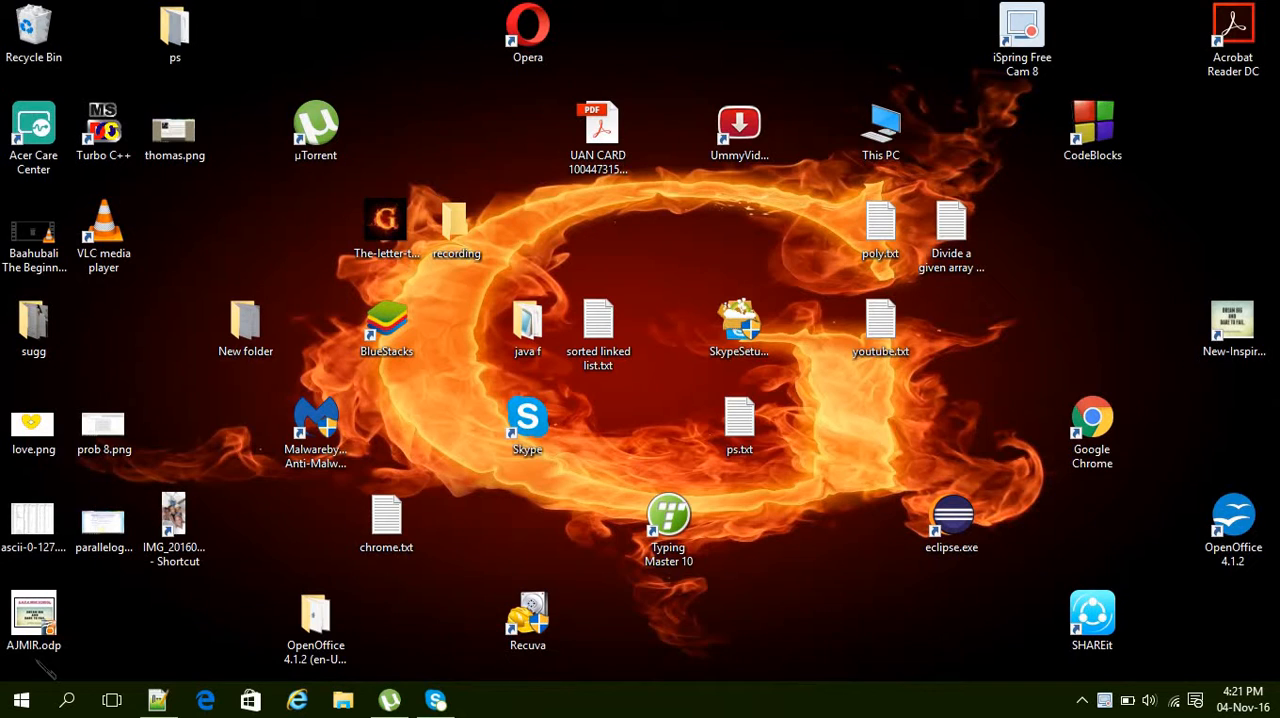
{"action": "mouse_move", "coordinate": [484, 512]}
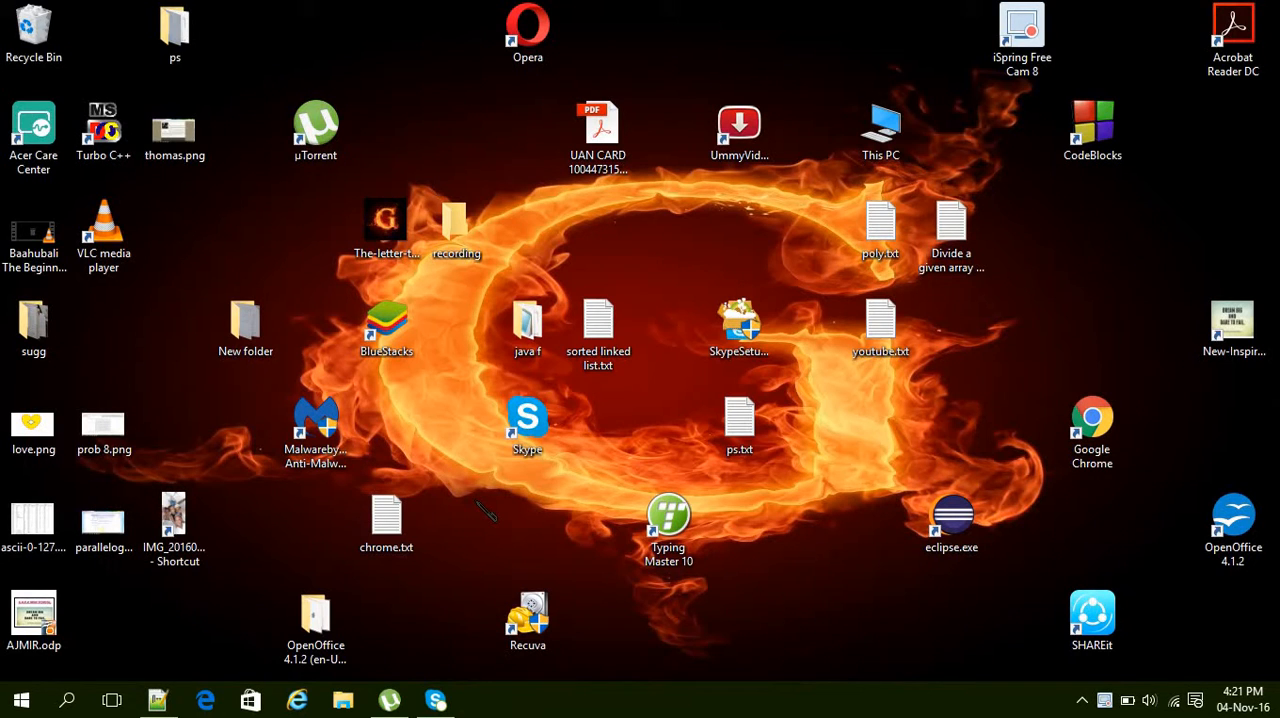
Refresh the desktop a few times from its context menu
{"action": "right_click", "coordinate": [480, 510]}
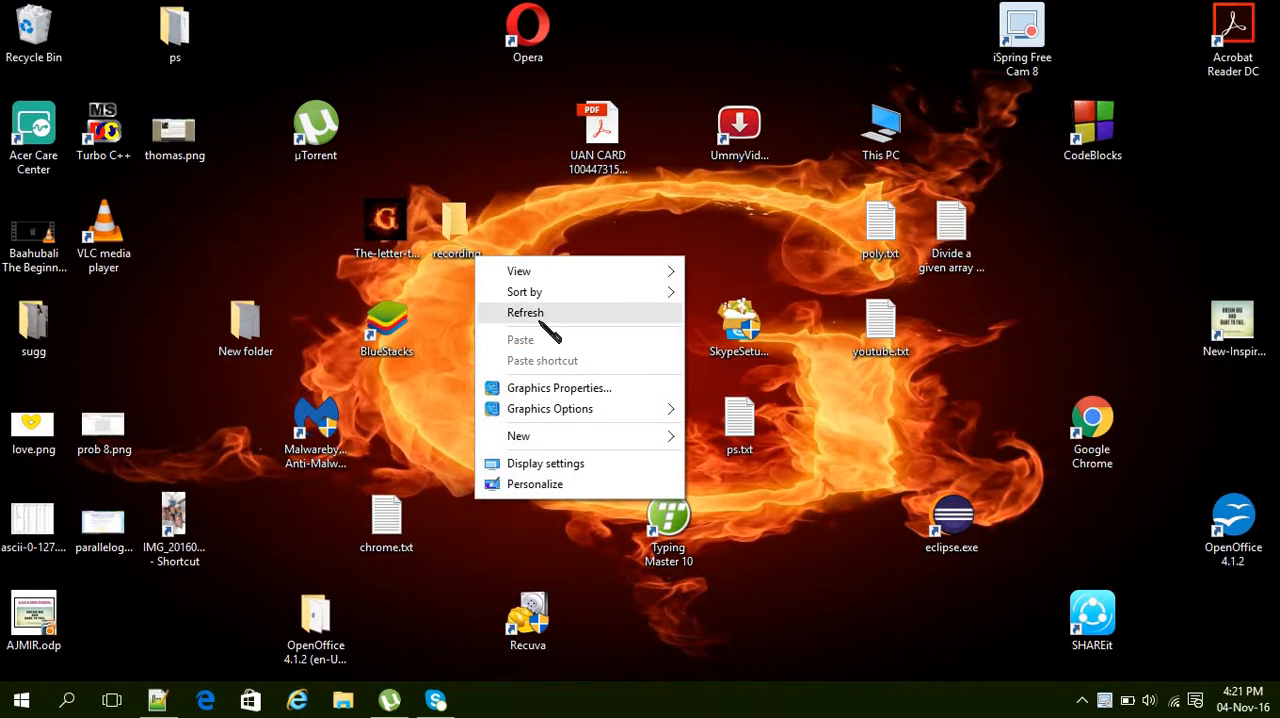
{"action": "left_click", "coordinate": [524, 312]}
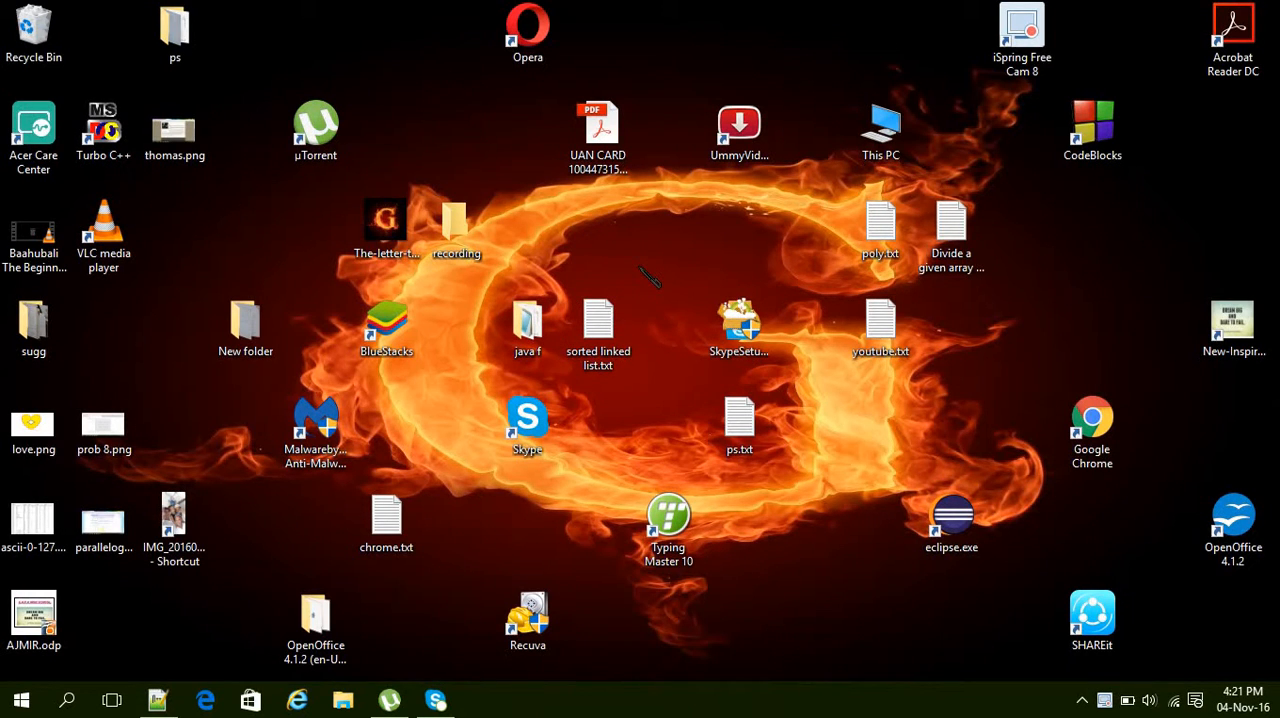
{"action": "right_click", "coordinate": [650, 280]}
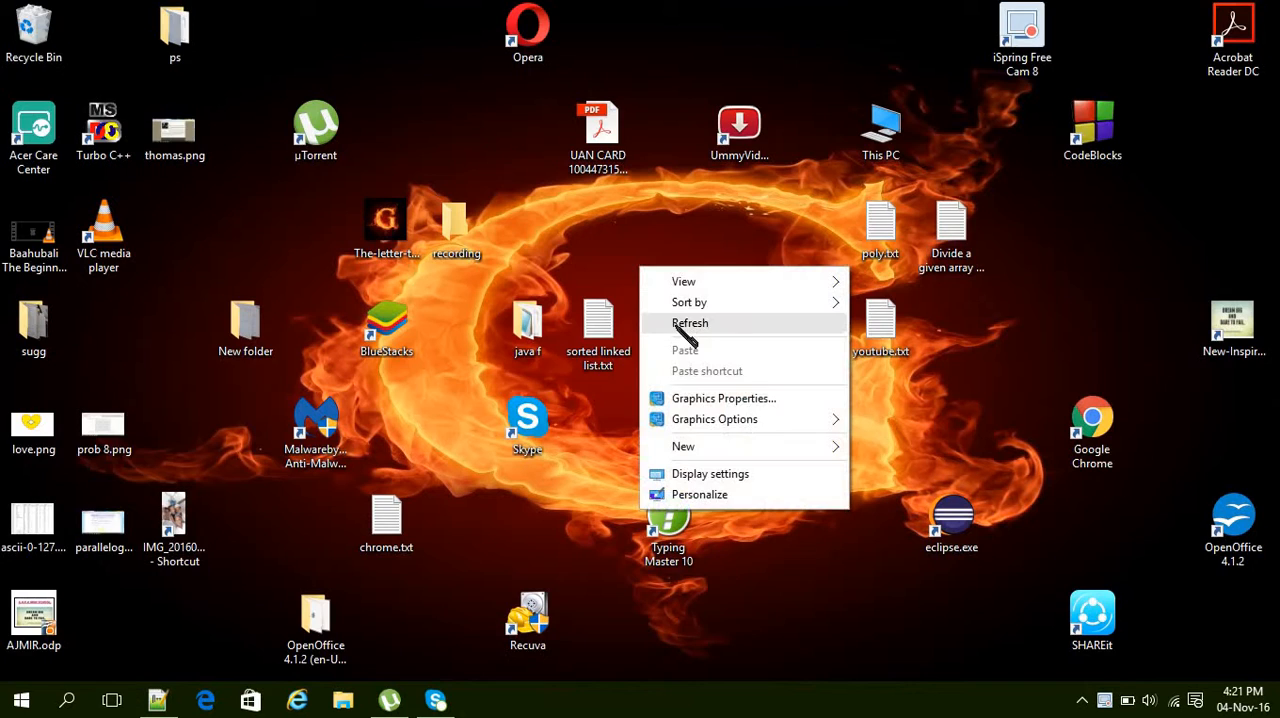
{"action": "left_click", "coordinate": [690, 322]}
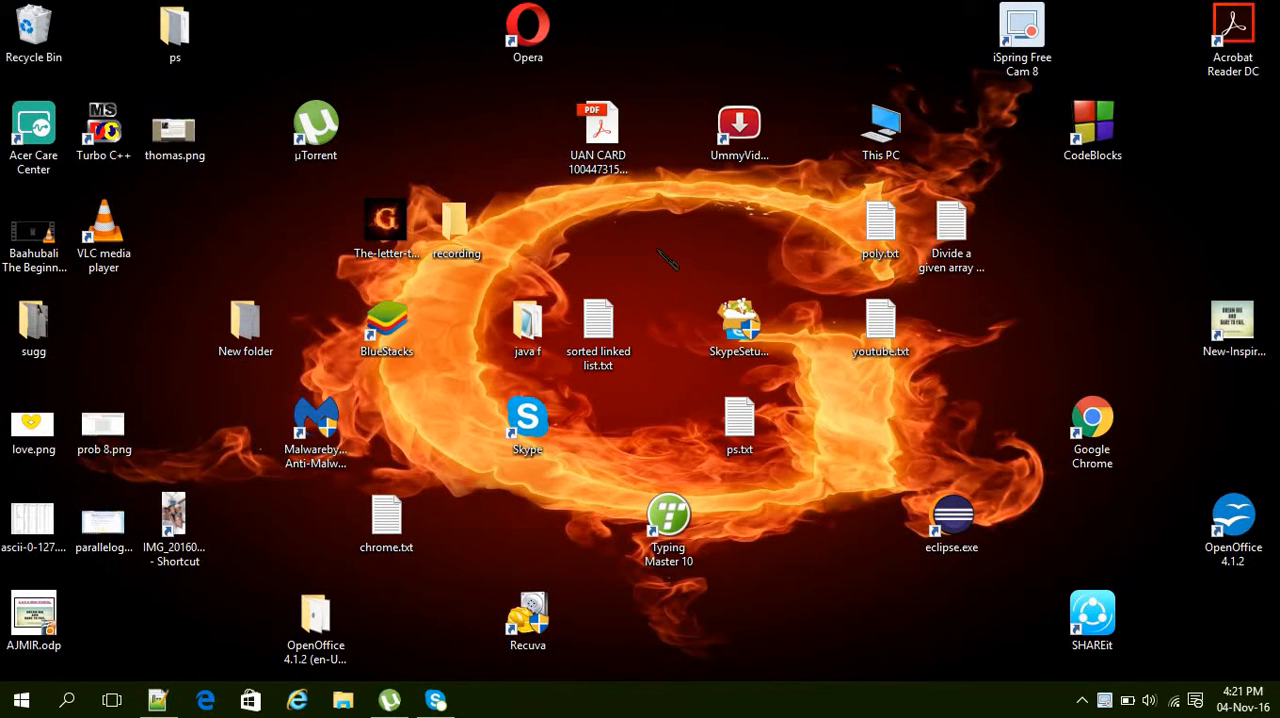
{"action": "mouse_move", "coordinate": [660, 240]}
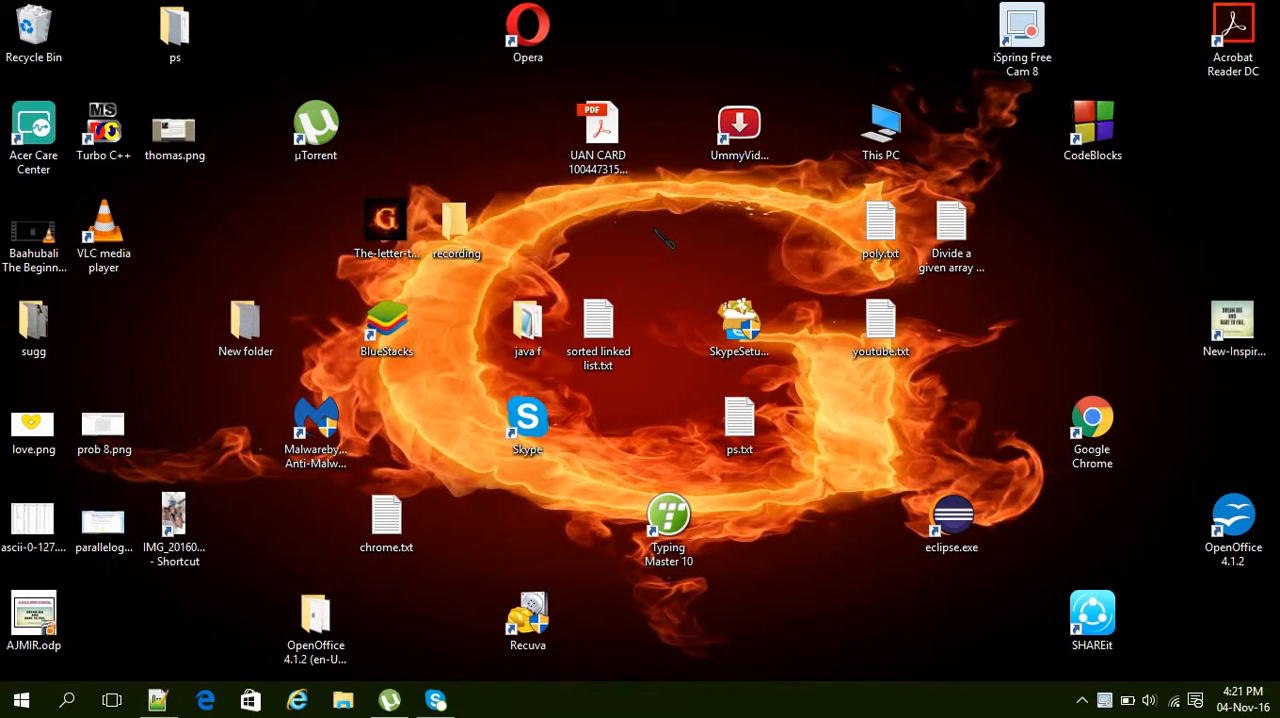
{"action": "right_click", "coordinate": [660, 240]}
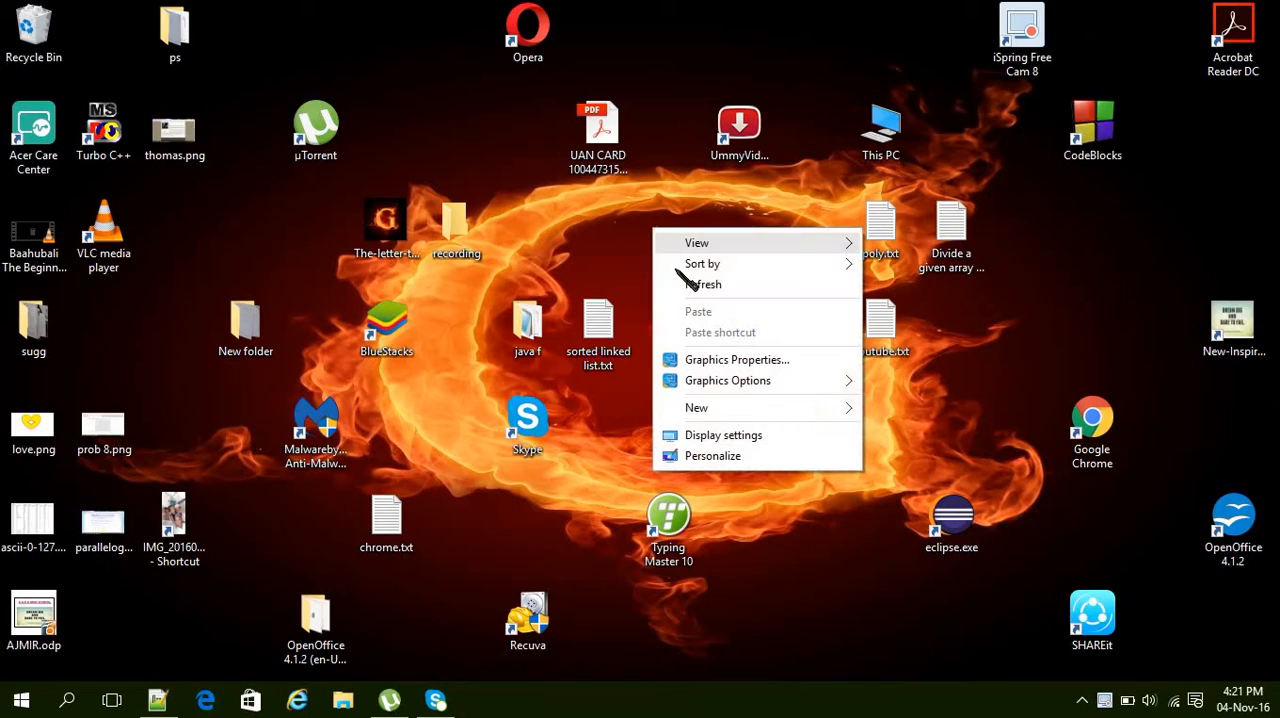
{"action": "left_click", "coordinate": [704, 284]}
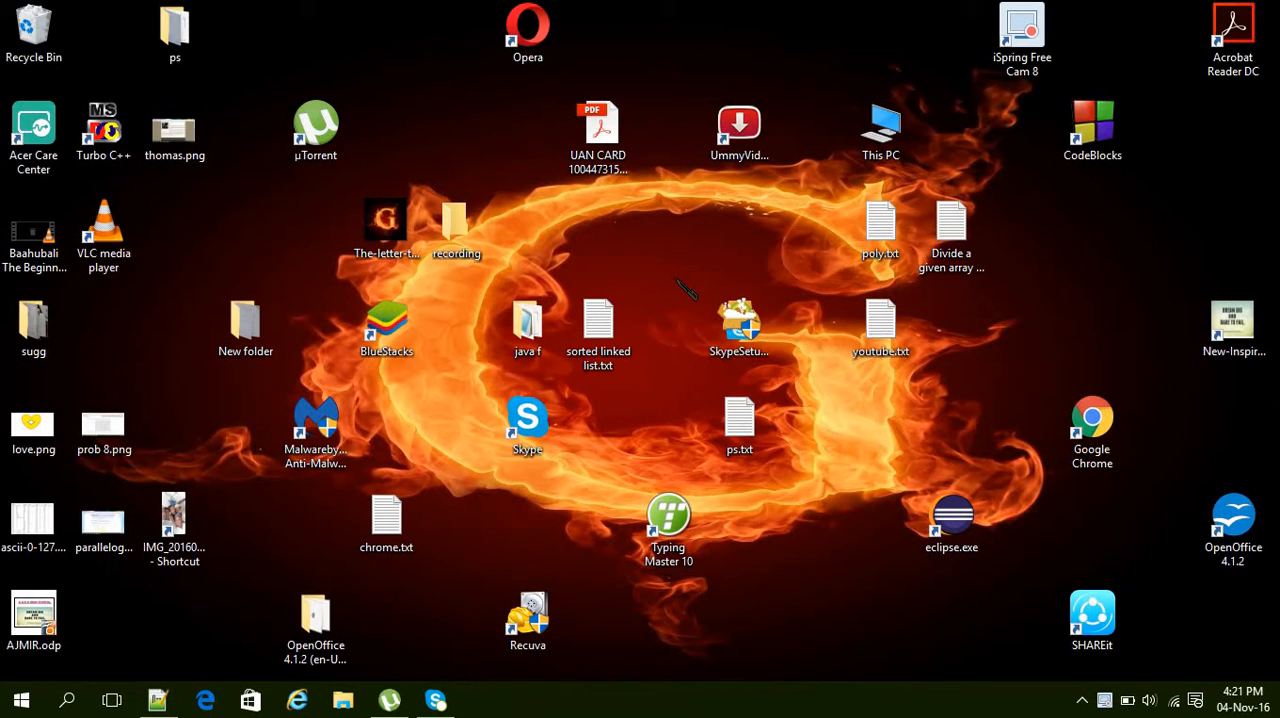
{"action": "mouse_move", "coordinate": [684, 244]}
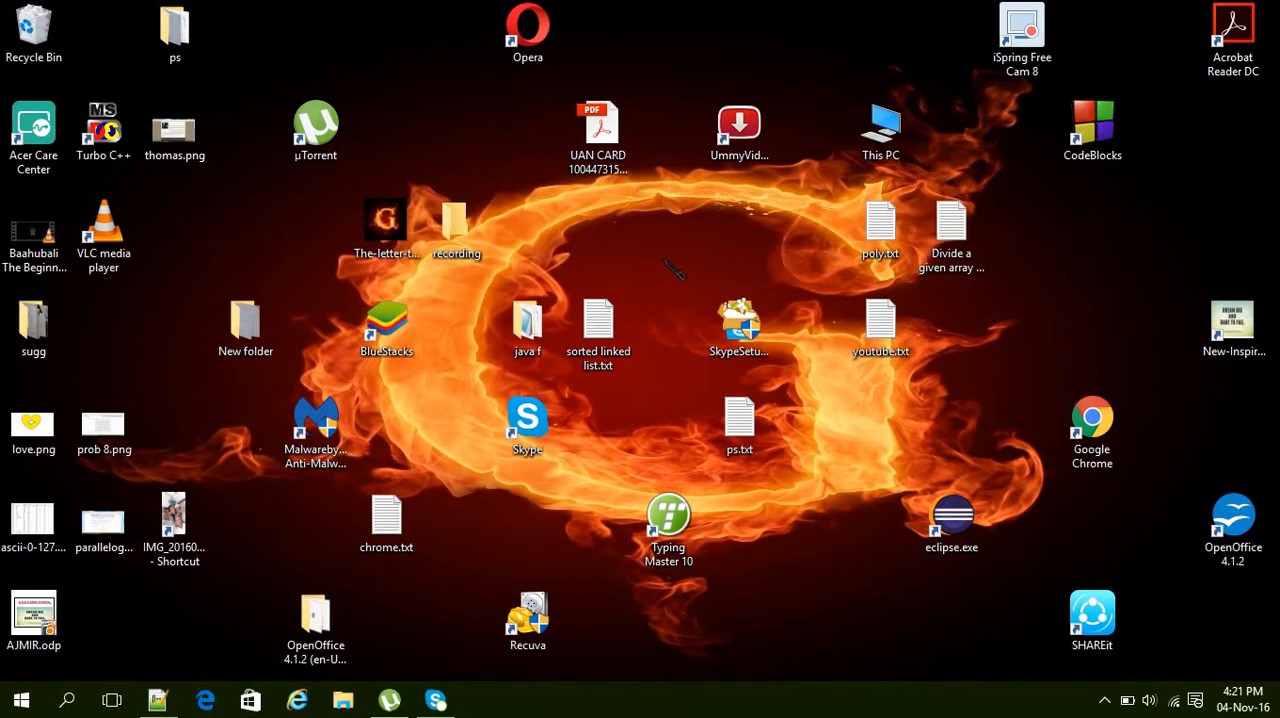
{"action": "mouse_move", "coordinate": [650, 230]}
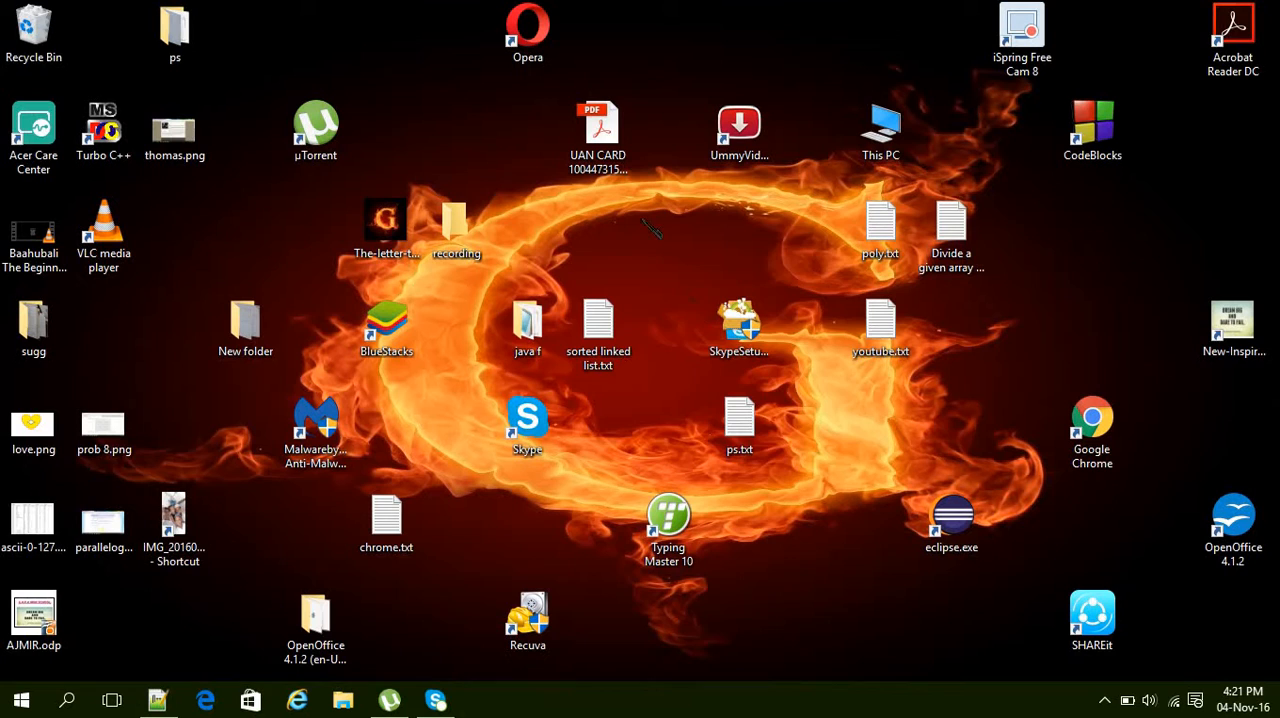
{"action": "mouse_move", "coordinate": [684, 280]}
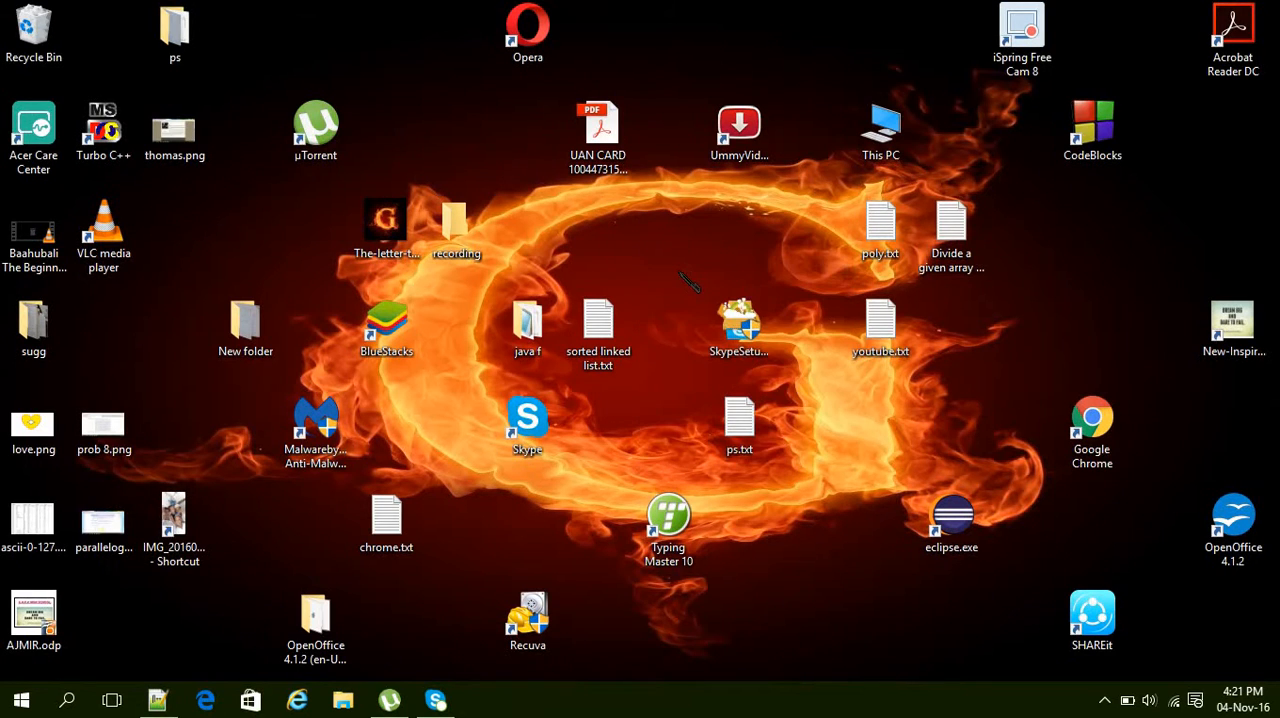
{"action": "mouse_move", "coordinate": [680, 214]}
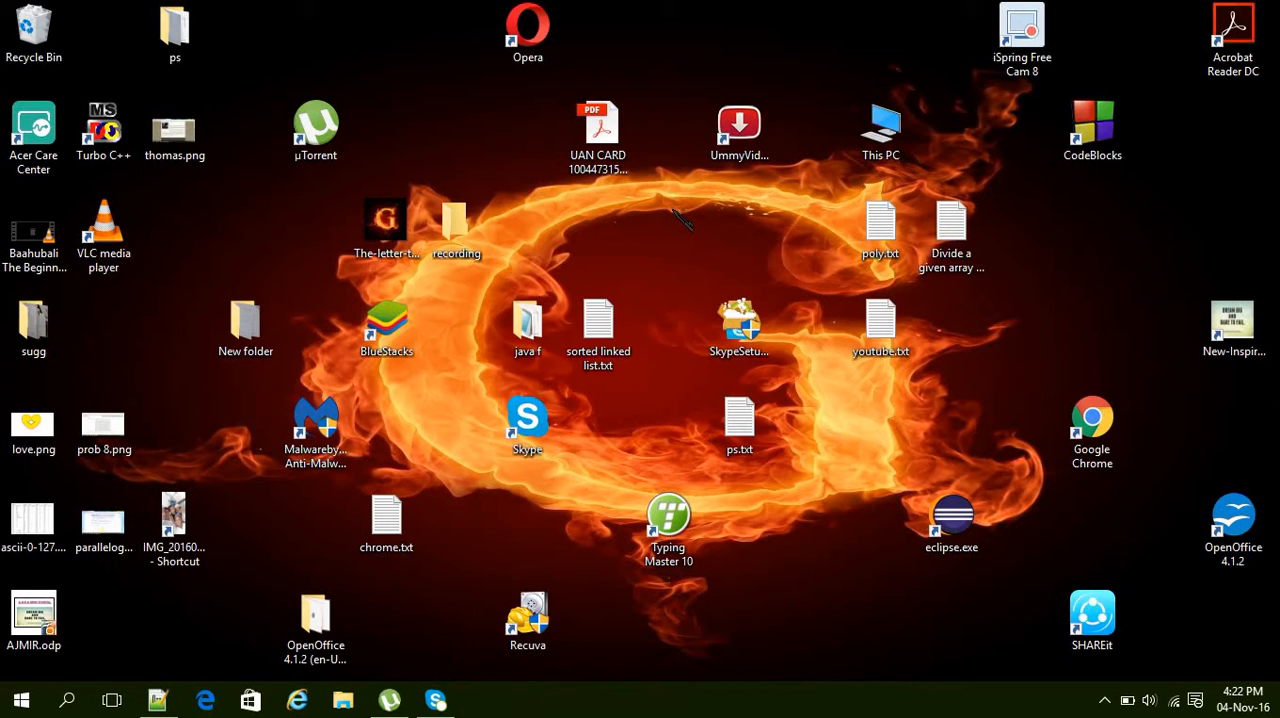
{"action": "mouse_move", "coordinate": [704, 270]}
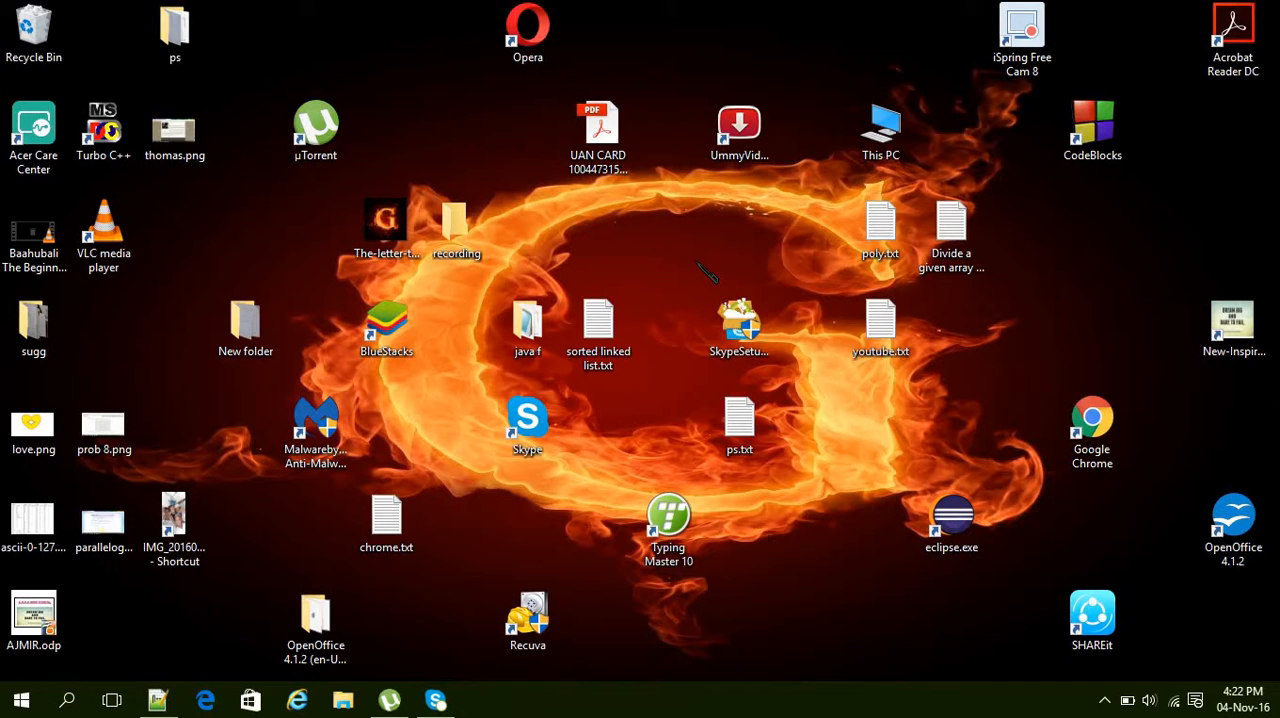
{"action": "mouse_move", "coordinate": [418, 672]}
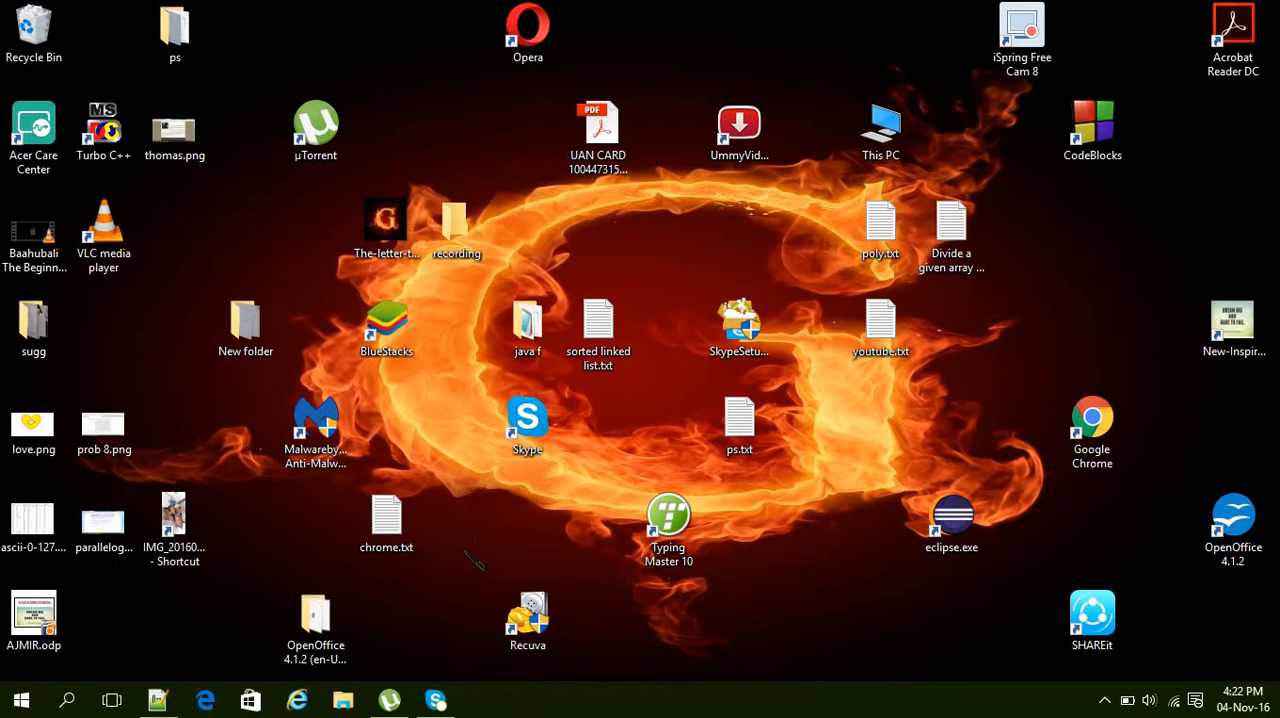
Bring up the problem statement in Notepad++ and undo a stray typed '0'
{"action": "left_click", "coordinate": [158, 700]}
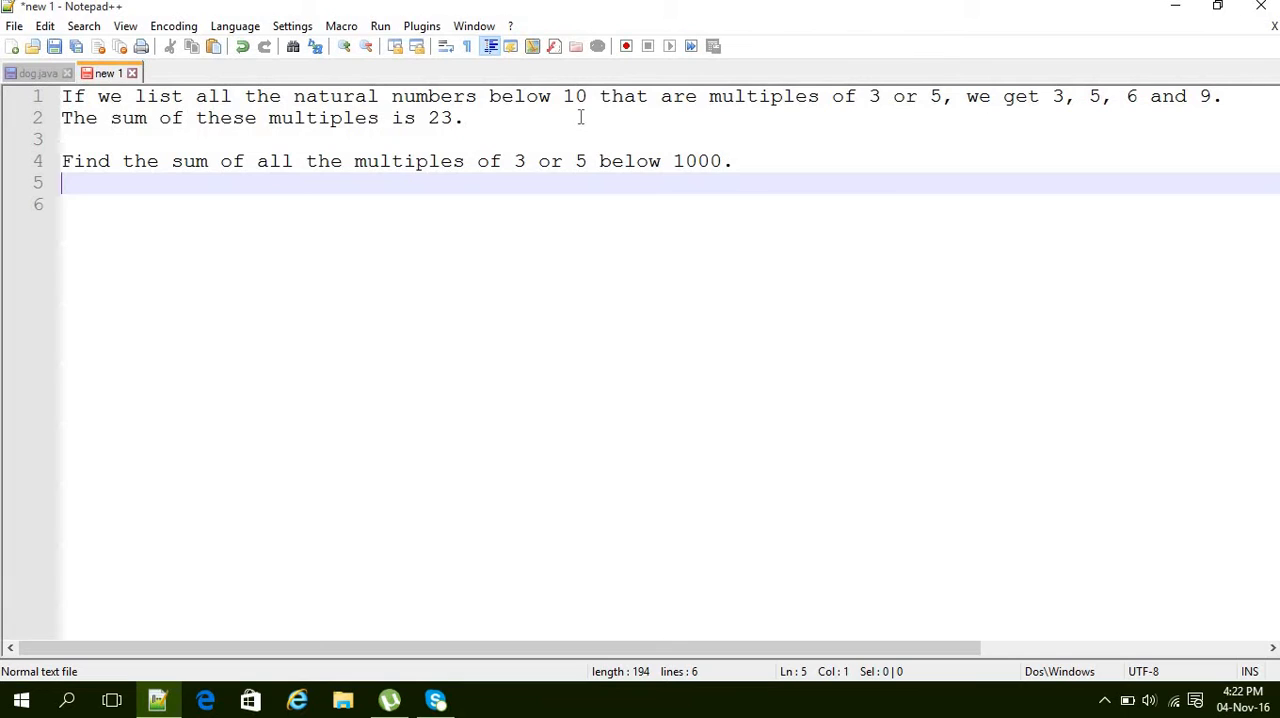
{"action": "mouse_move", "coordinate": [650, 110]}
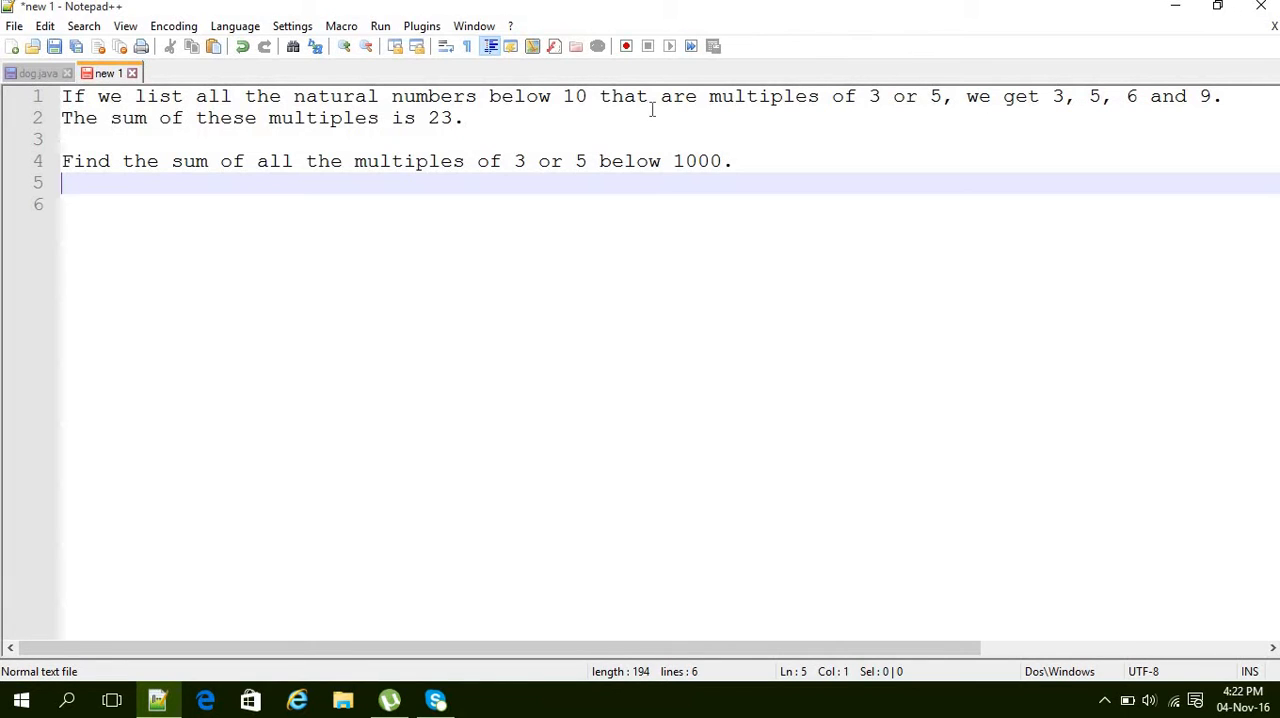
{"action": "mouse_move", "coordinate": [810, 110]}
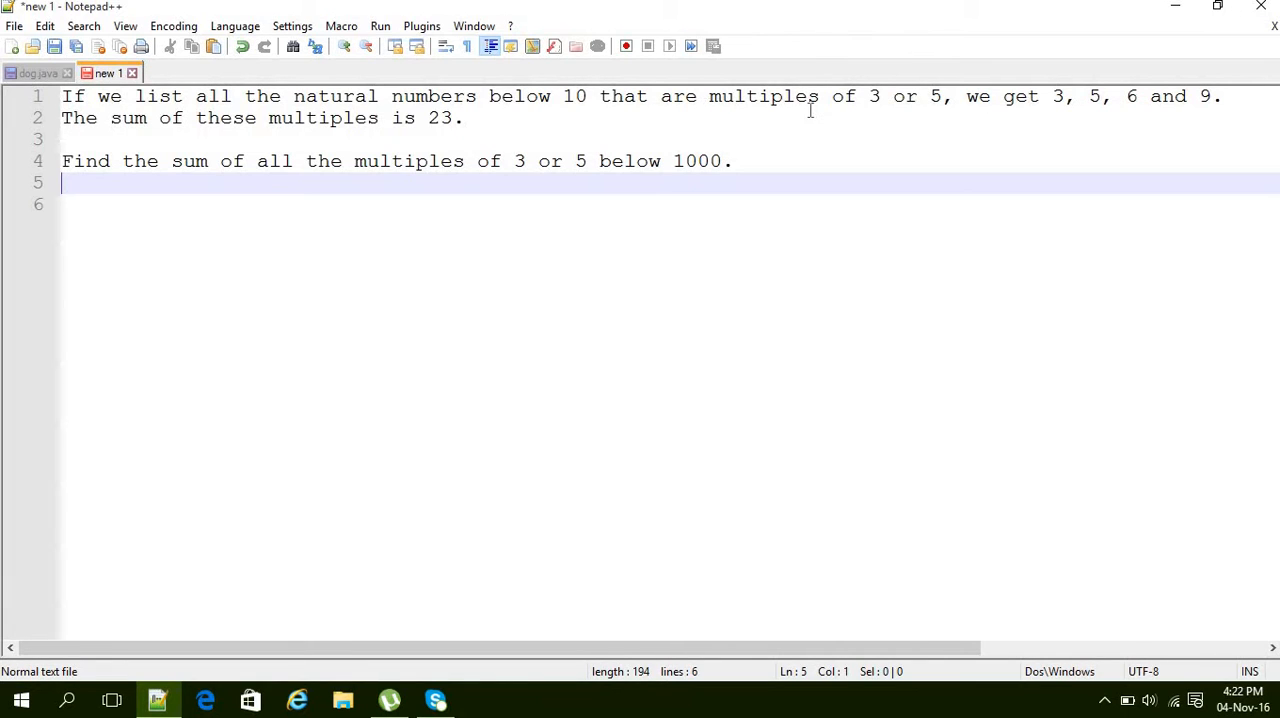
{"action": "mouse_move", "coordinate": [996, 104]}
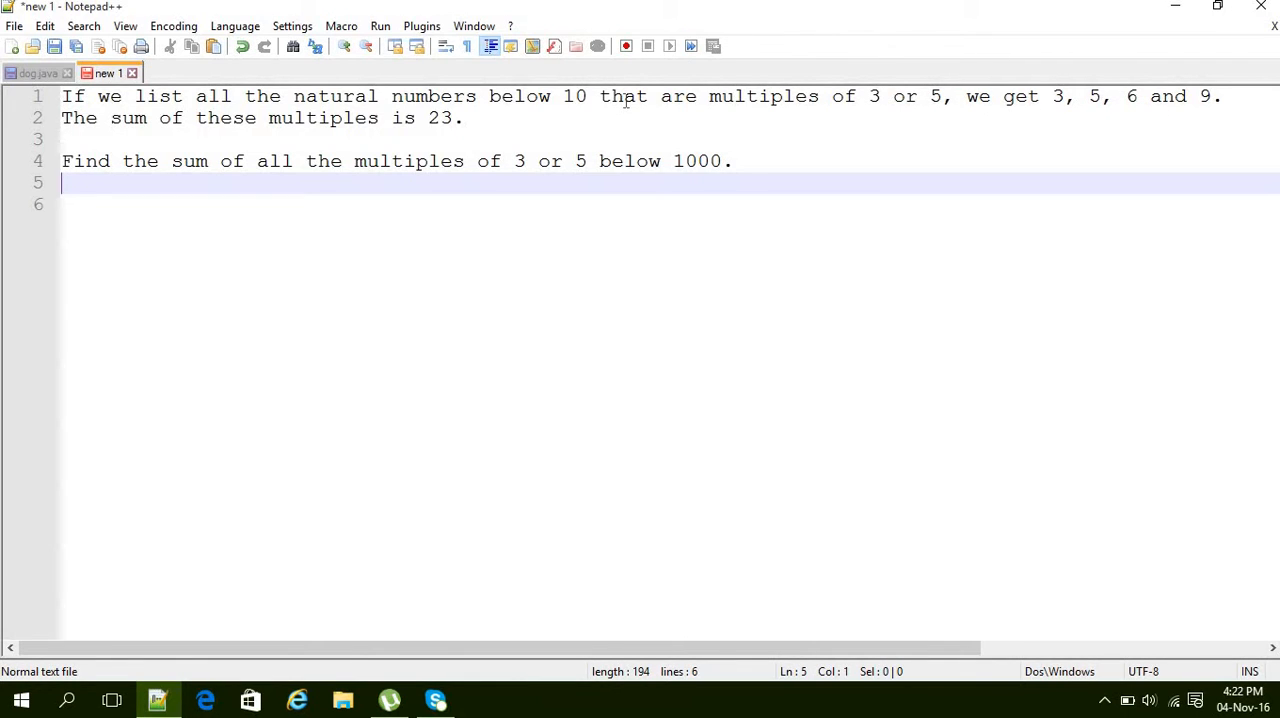
{"action": "mouse_move", "coordinate": [718, 136]}
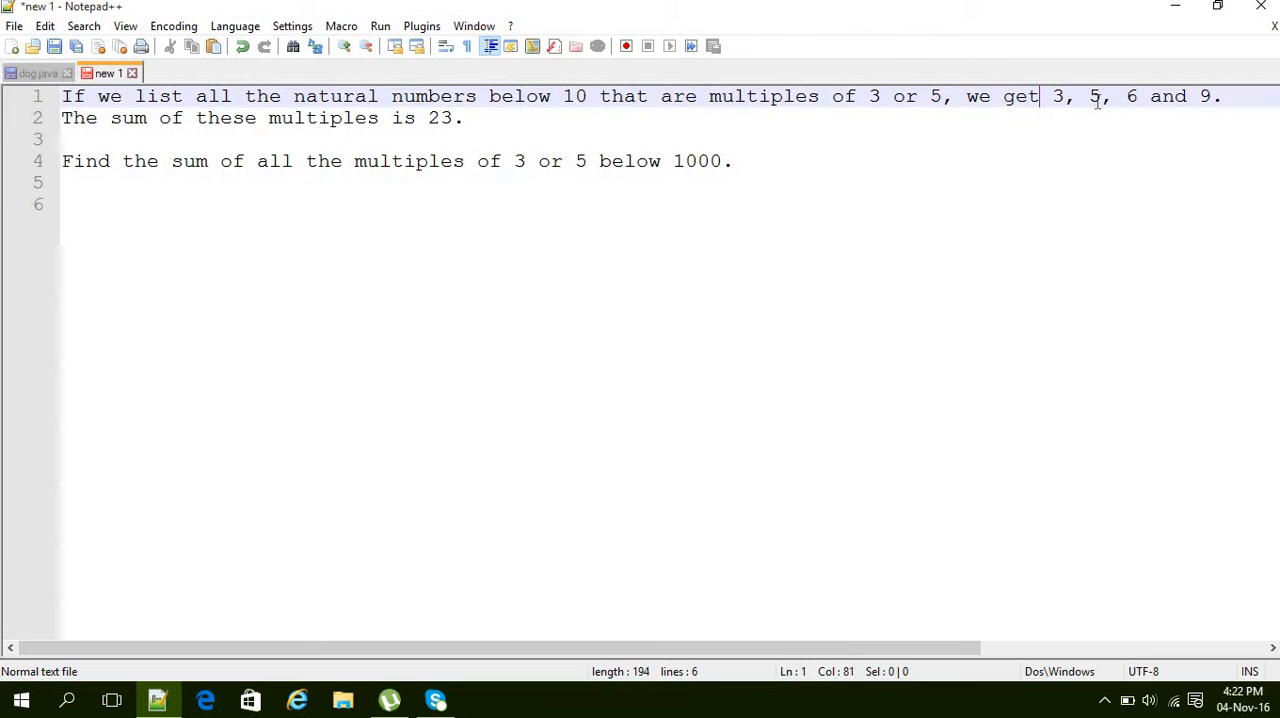
{"action": "left_click_drag", "start_coordinate": [1040, 96], "coordinate": [1220, 96]}
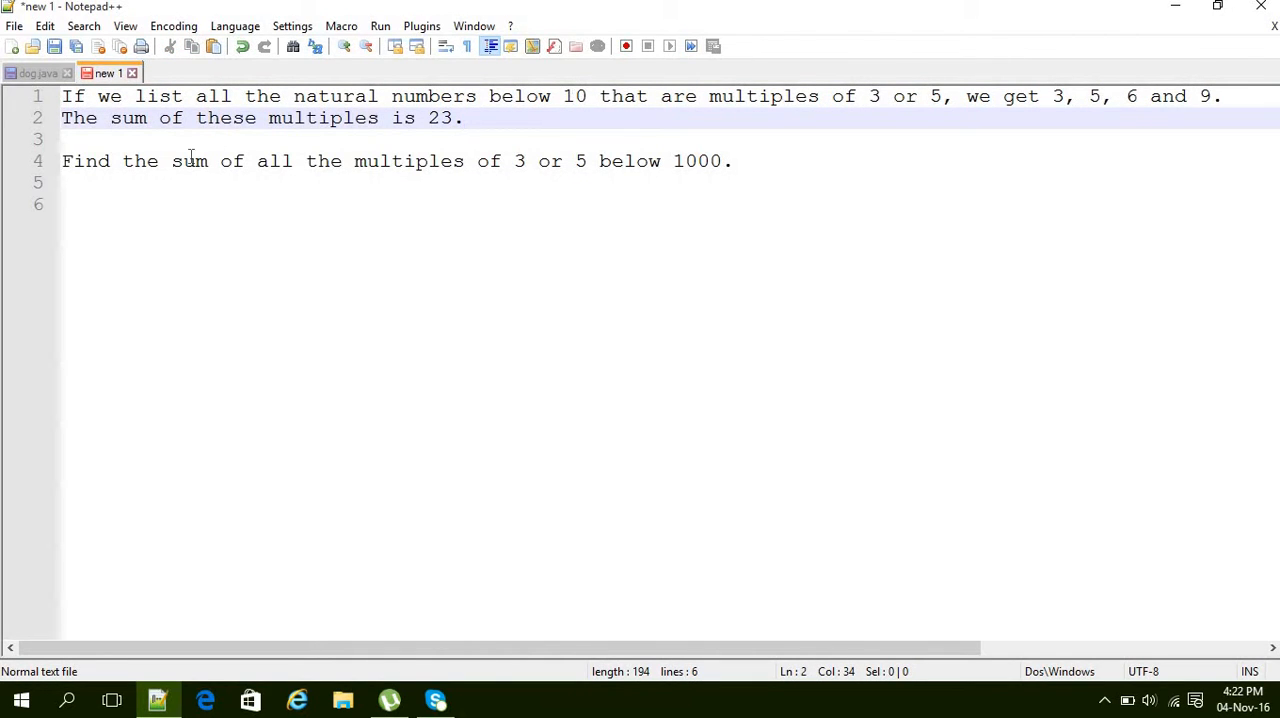
{"action": "mouse_move", "coordinate": [226, 180]}
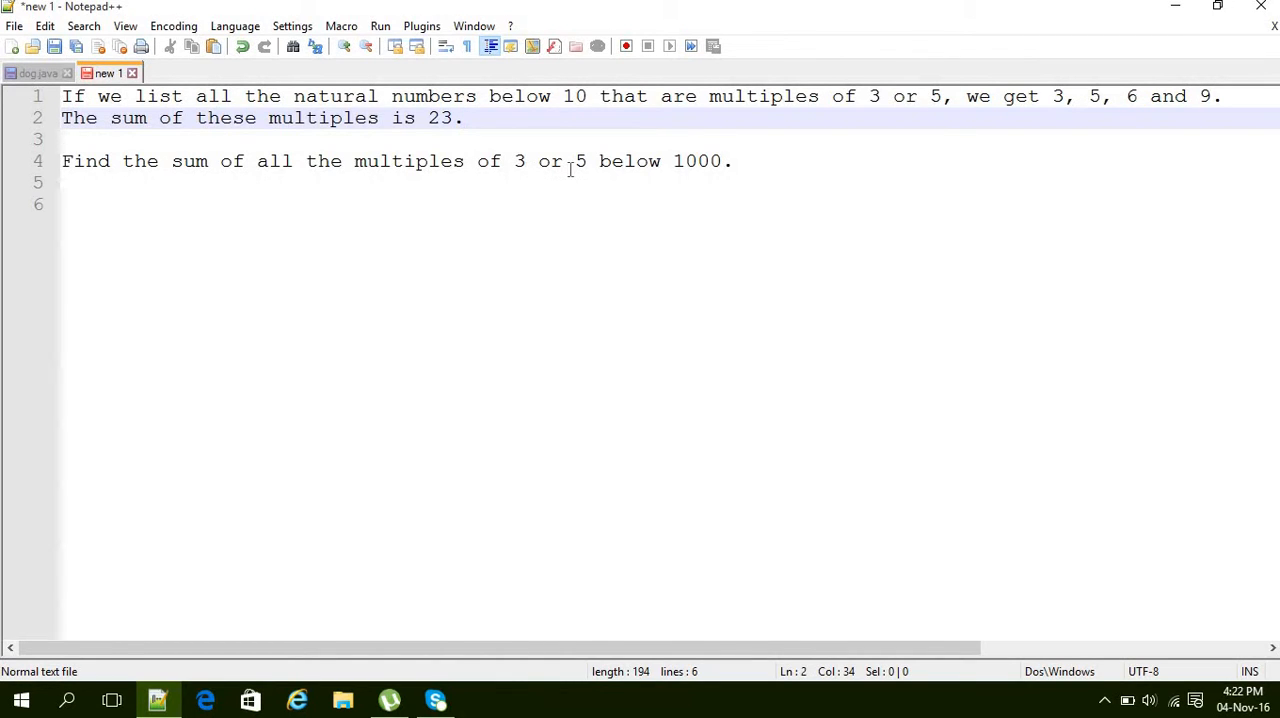
{"action": "mouse_move", "coordinate": [708, 168]}
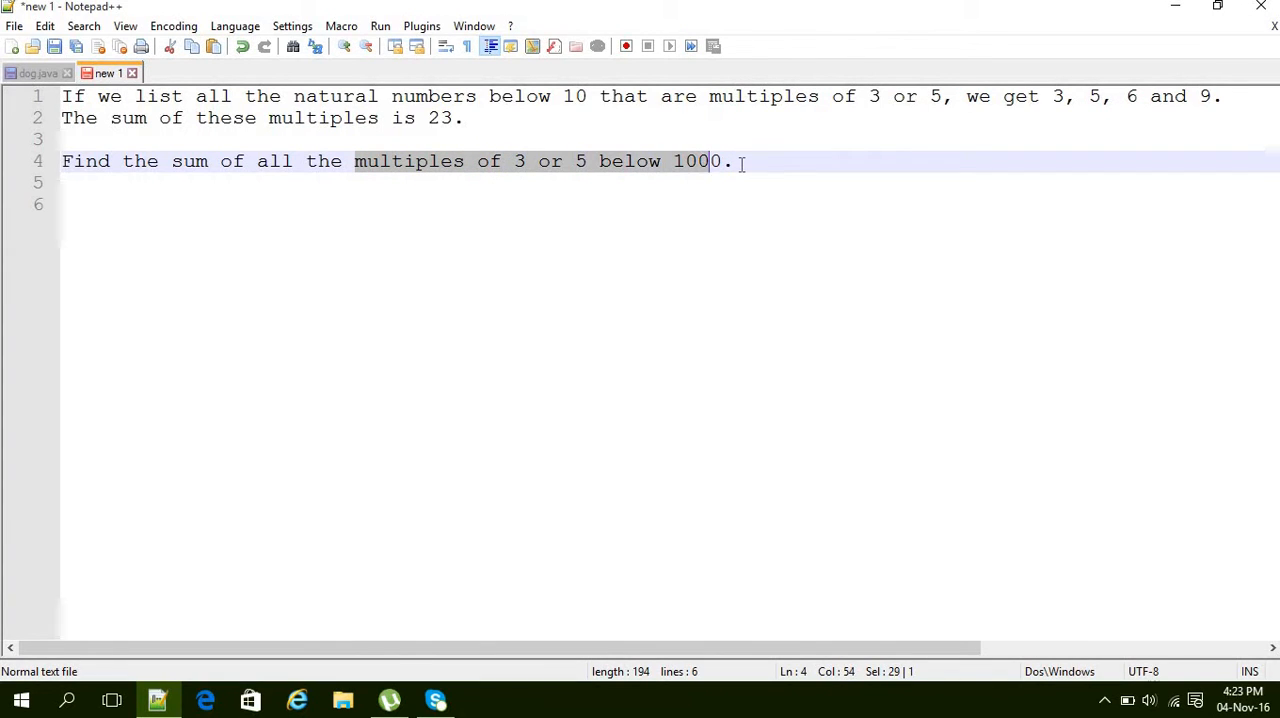
{"action": "type", "text": "0"}
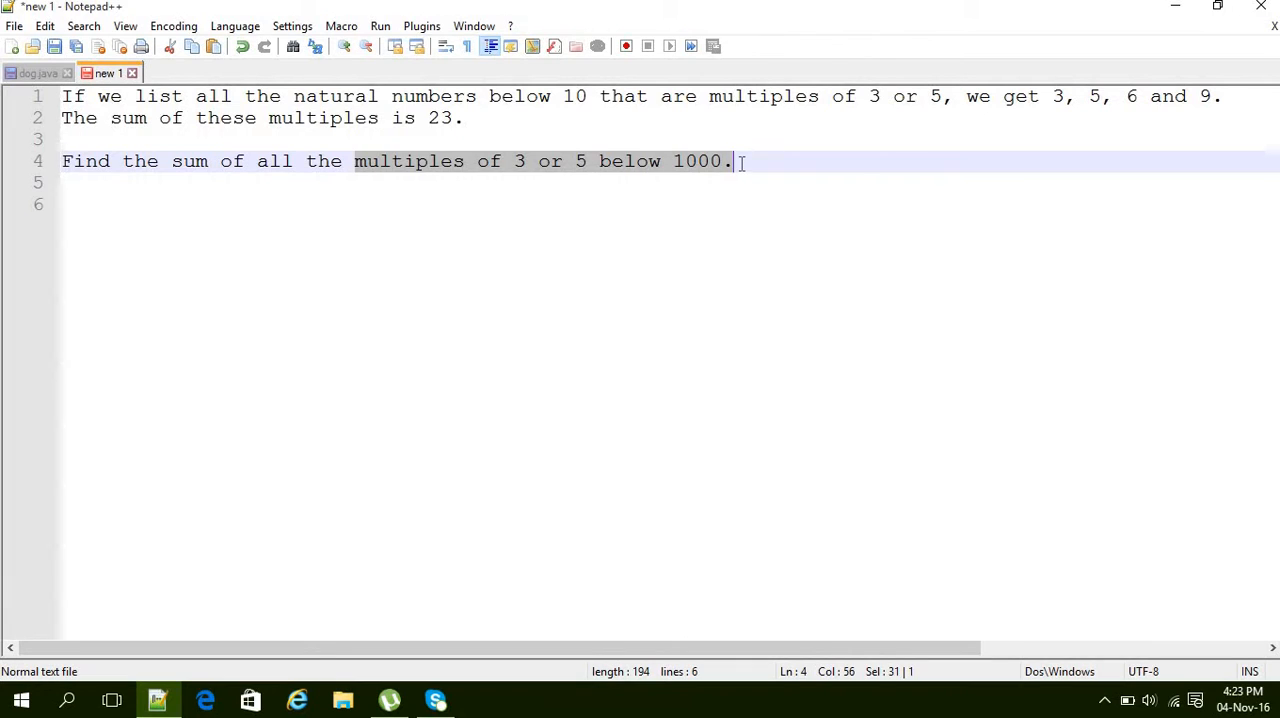
{"action": "left_click", "coordinate": [736, 160]}
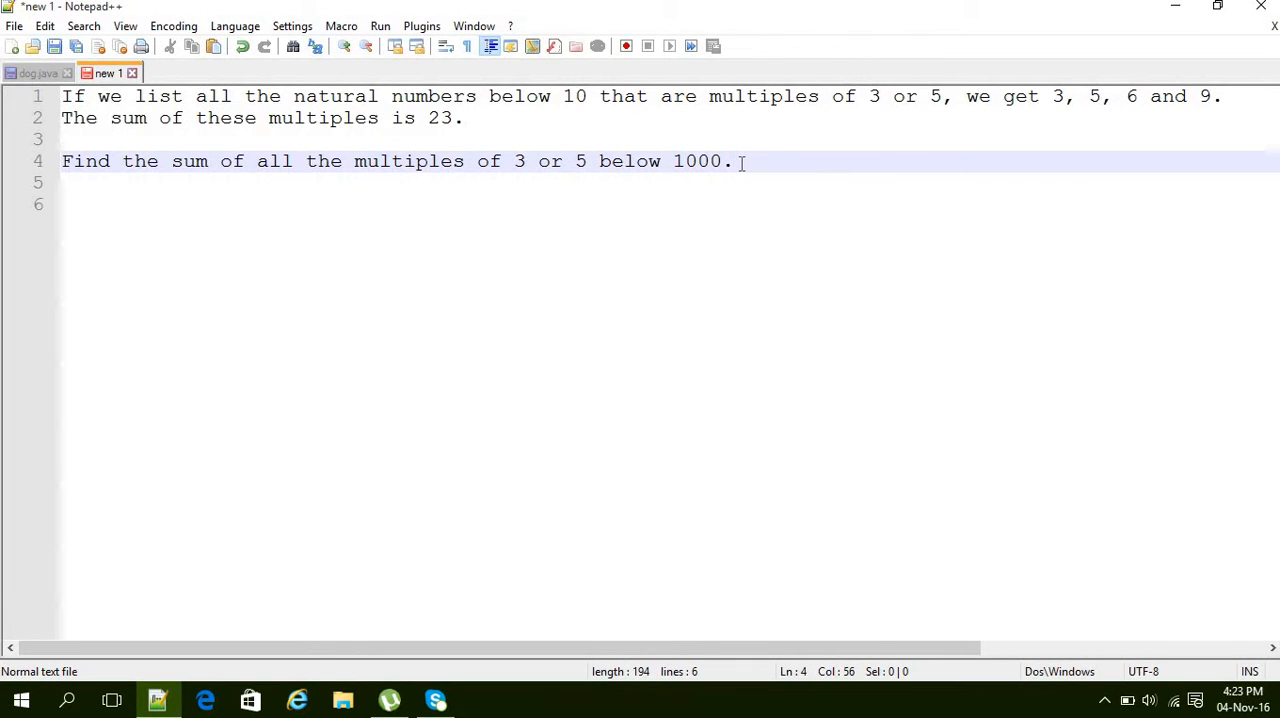
{"action": "key", "text": "Backspace"}
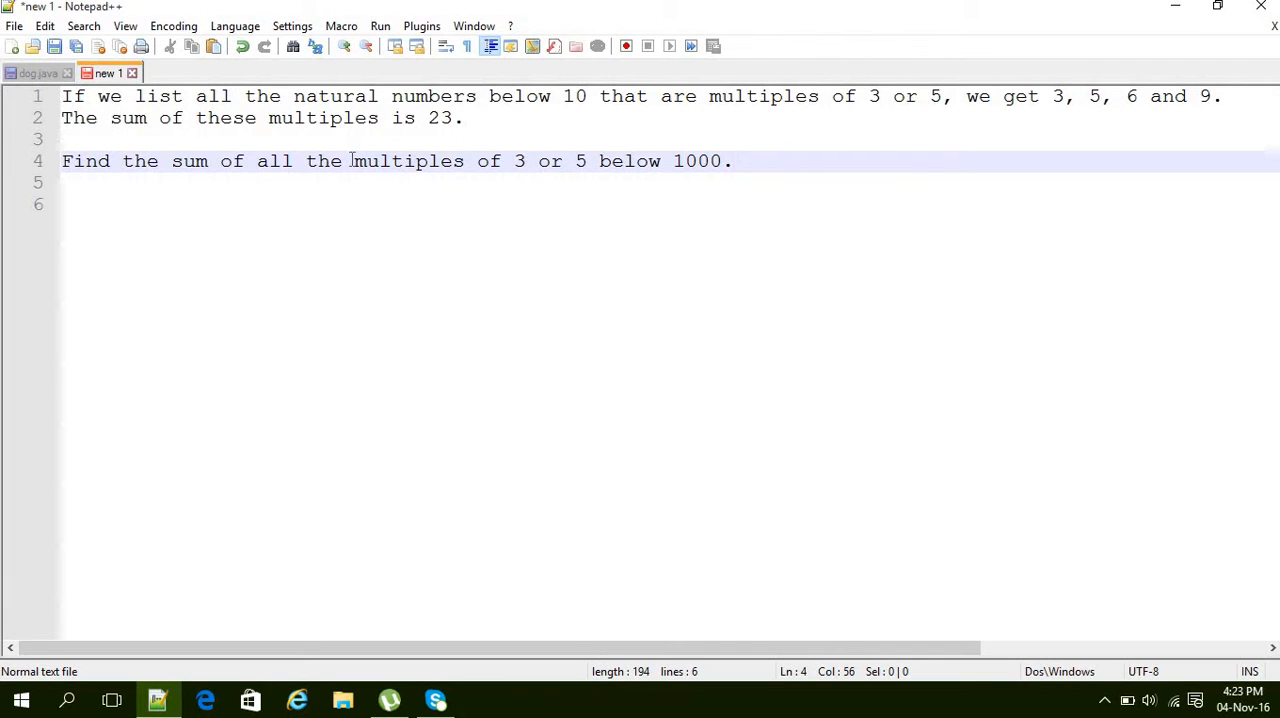
Highlight key phrases of the problem, such as '3 or 5', while reading it
{"action": "left_click_drag", "start_coordinate": [354, 160], "coordinate": [512, 160]}
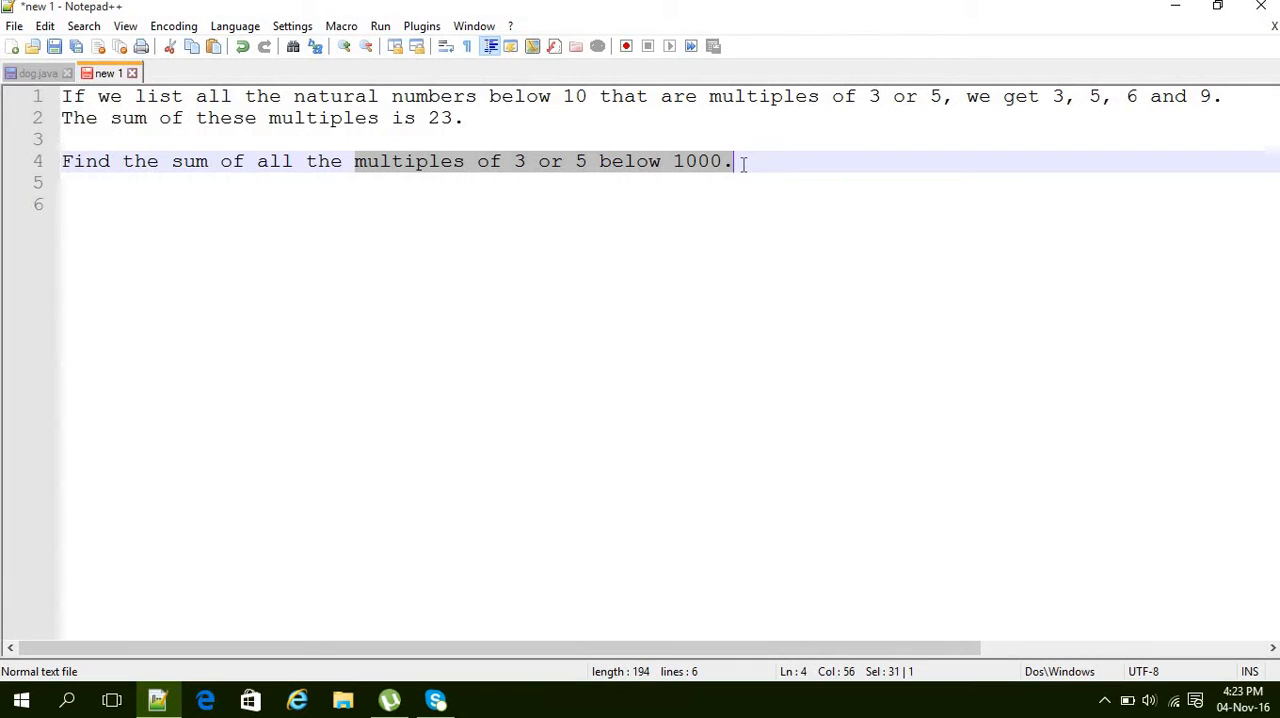
{"action": "left_click", "coordinate": [444, 190]}
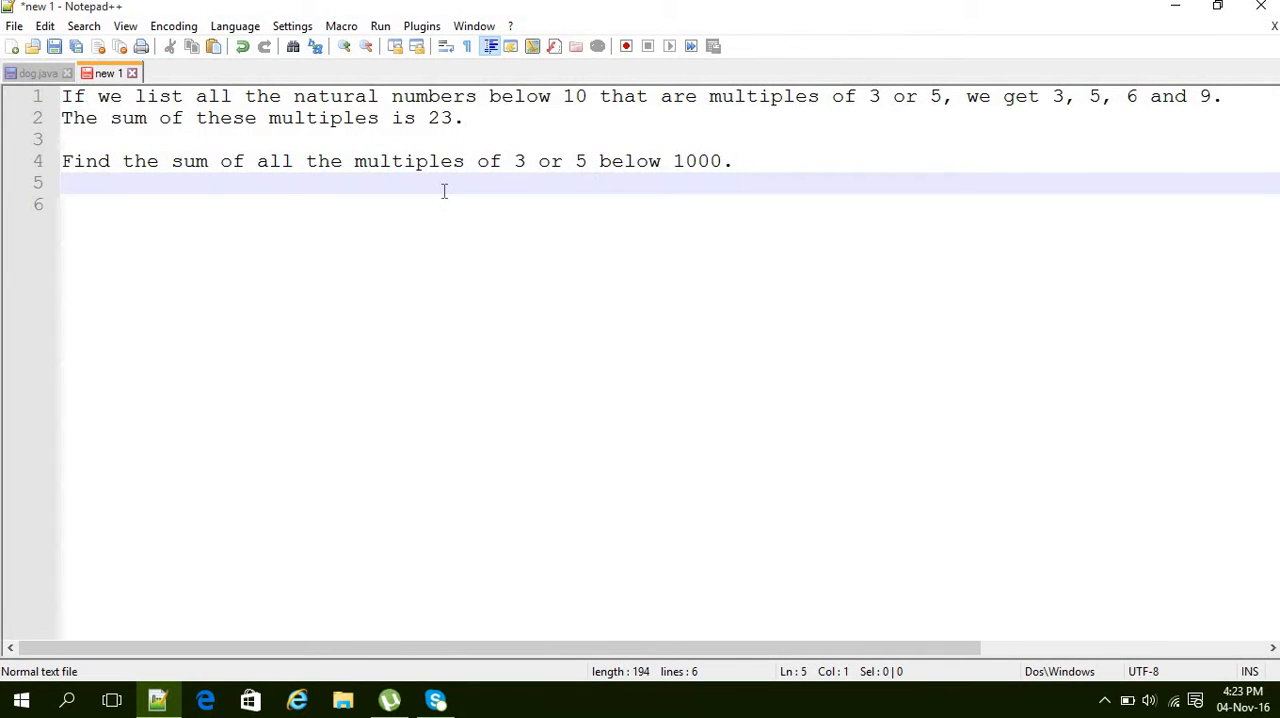
{"action": "mouse_move", "coordinate": [1056, 180]}
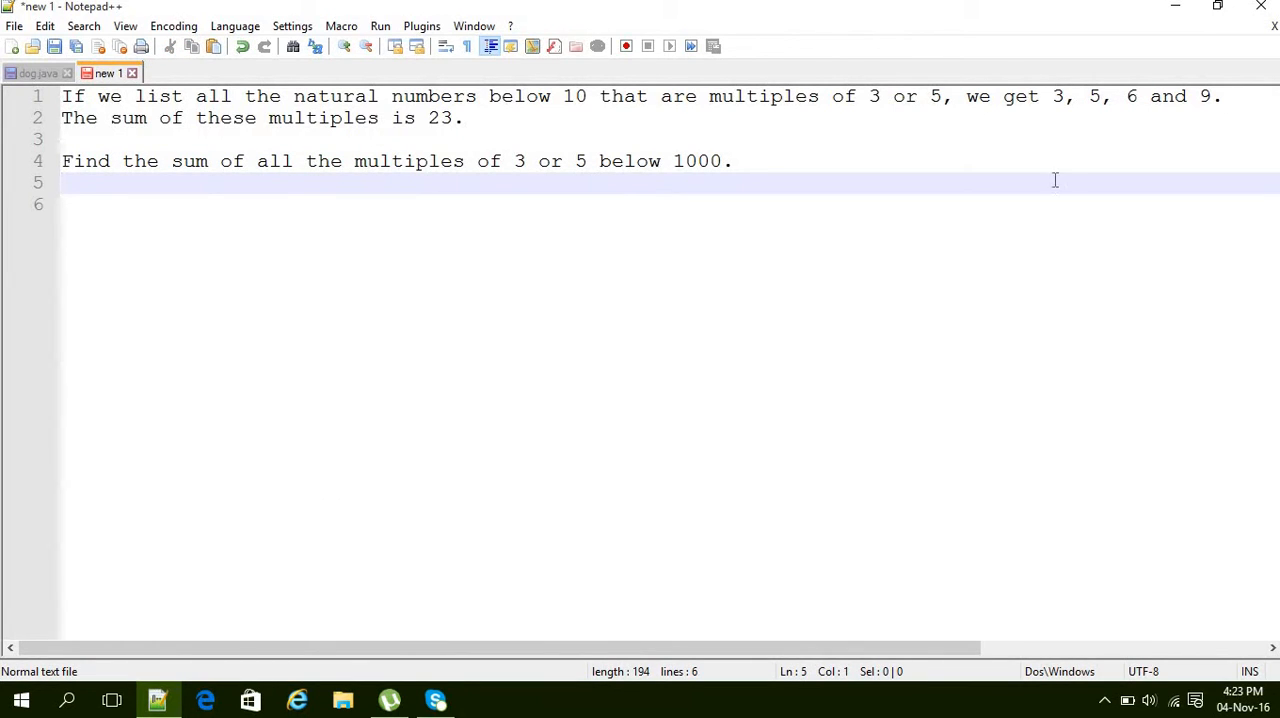
{"action": "mouse_move", "coordinate": [280, 256]}
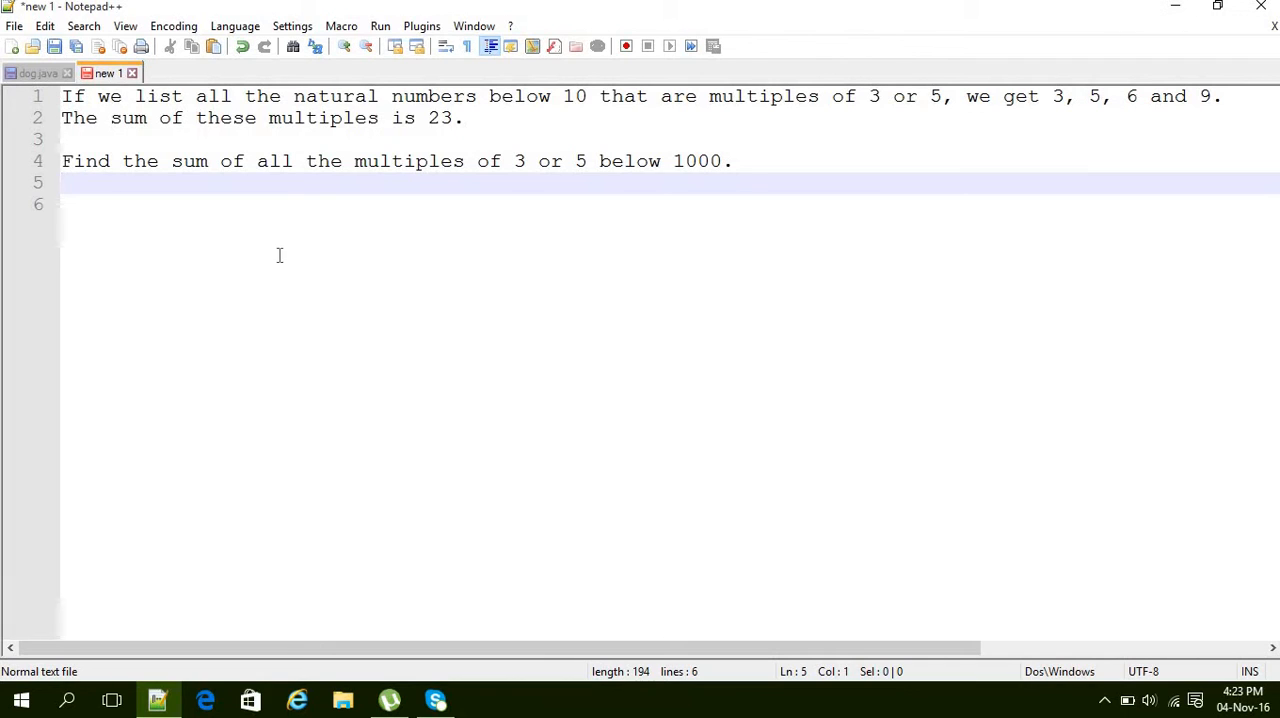
{"action": "mouse_move", "coordinate": [498, 166]}
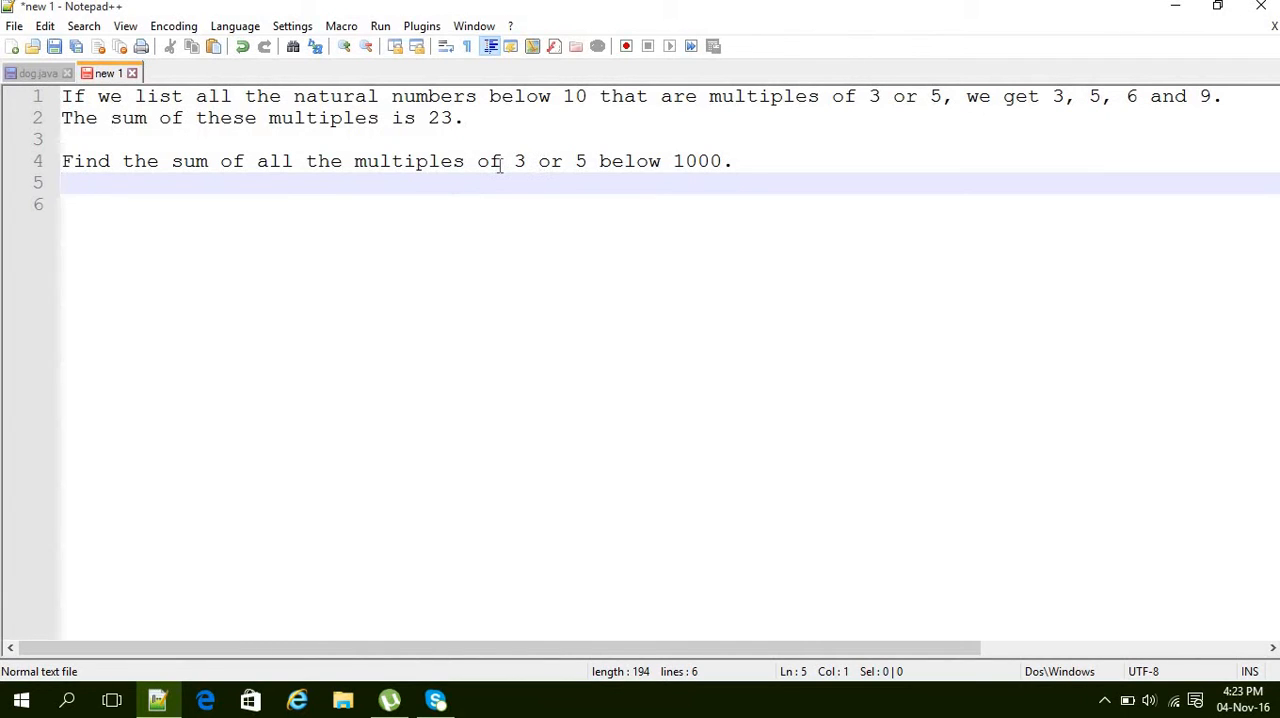
{"action": "mouse_move", "coordinate": [510, 160]}
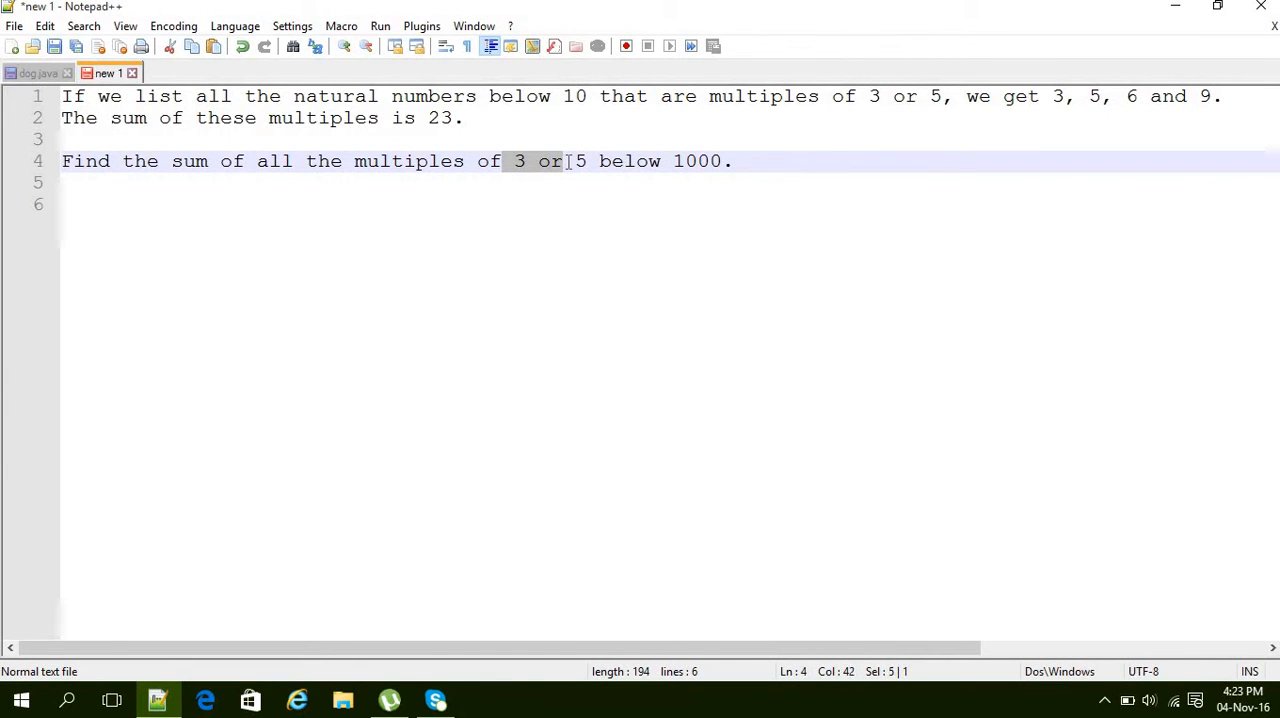
{"action": "left_click_drag", "start_coordinate": [564, 160], "coordinate": [628, 160]}
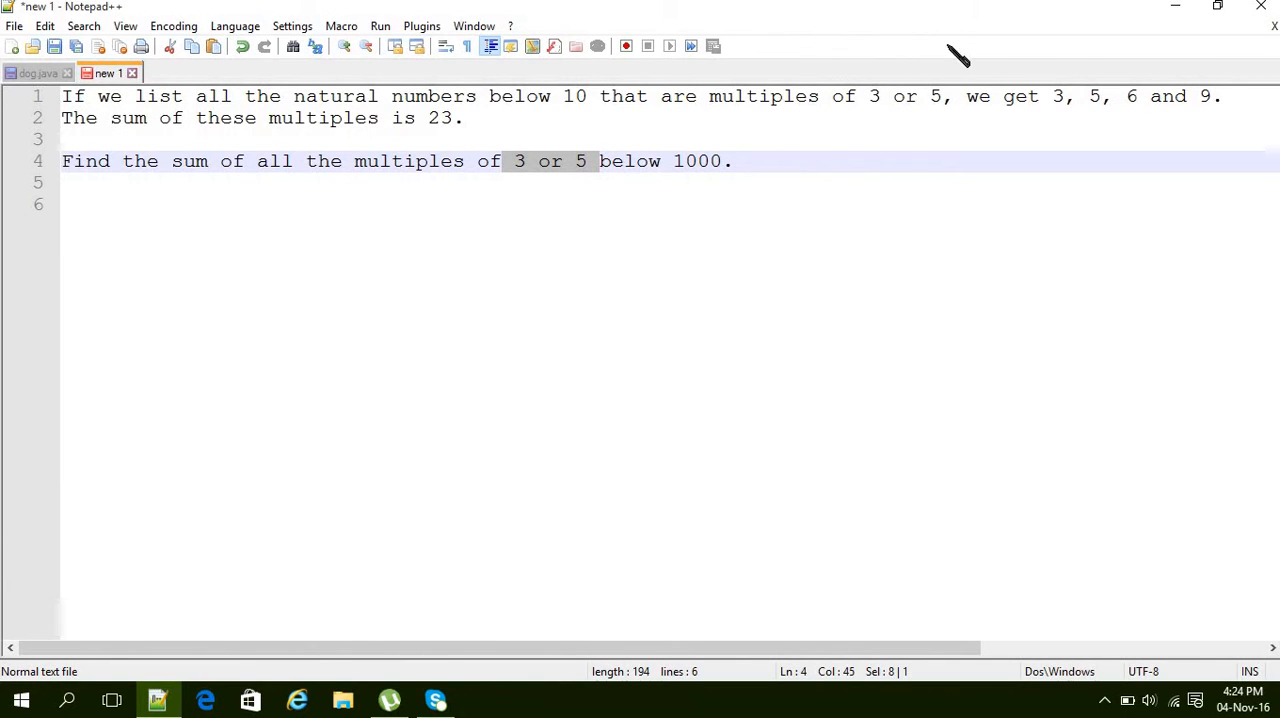
{"action": "mouse_move", "coordinate": [1176, 10]}
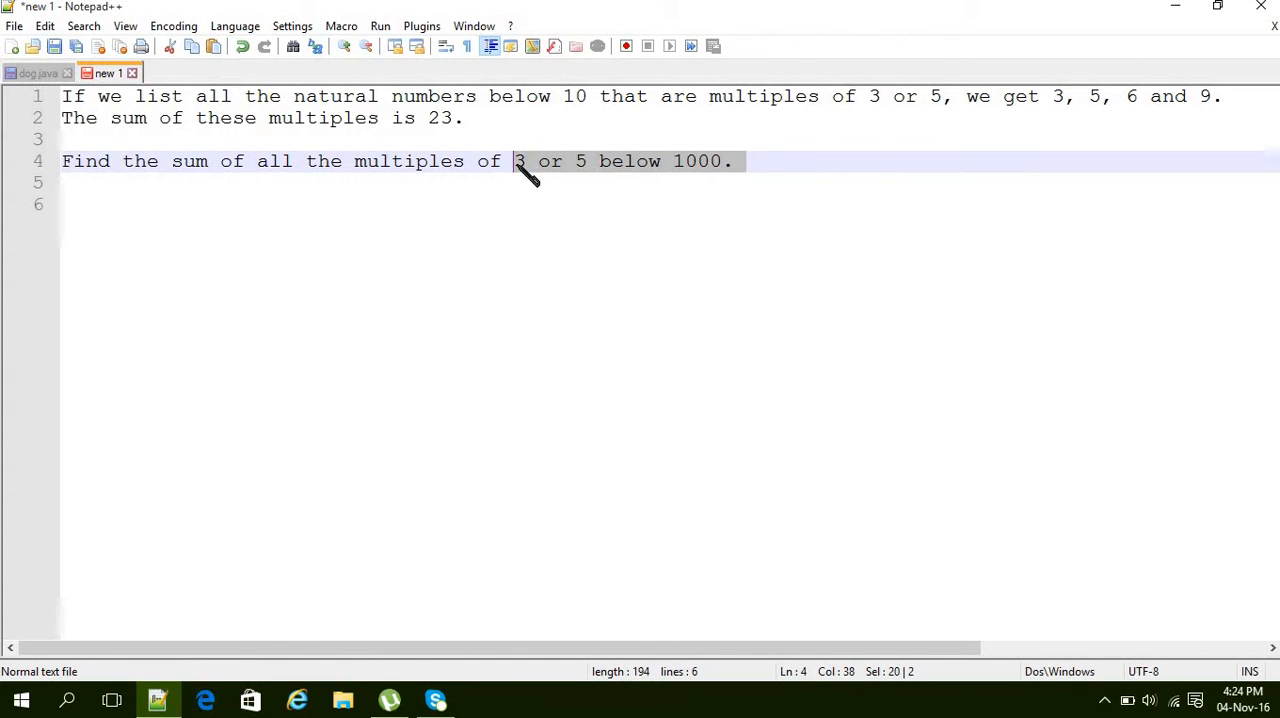
{"action": "mouse_move", "coordinate": [590, 176]}
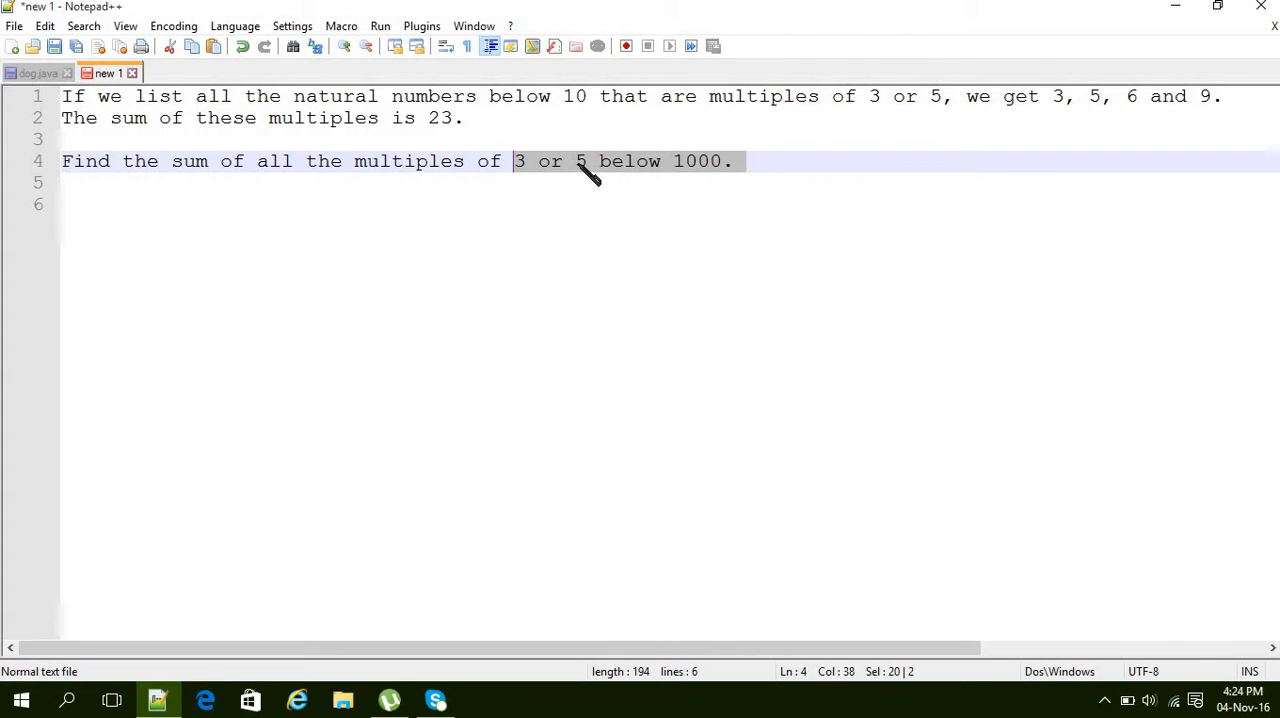
{"action": "mouse_move", "coordinate": [524, 172]}
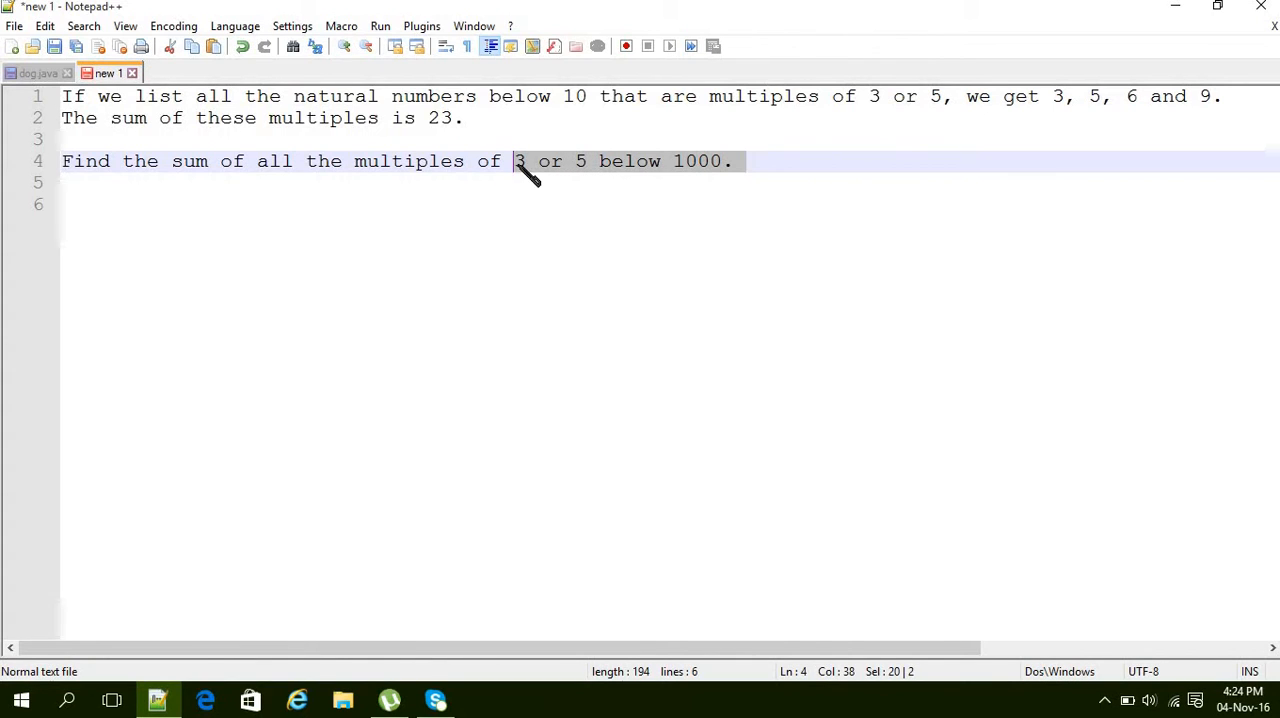
{"action": "mouse_move", "coordinate": [1244, 40]}
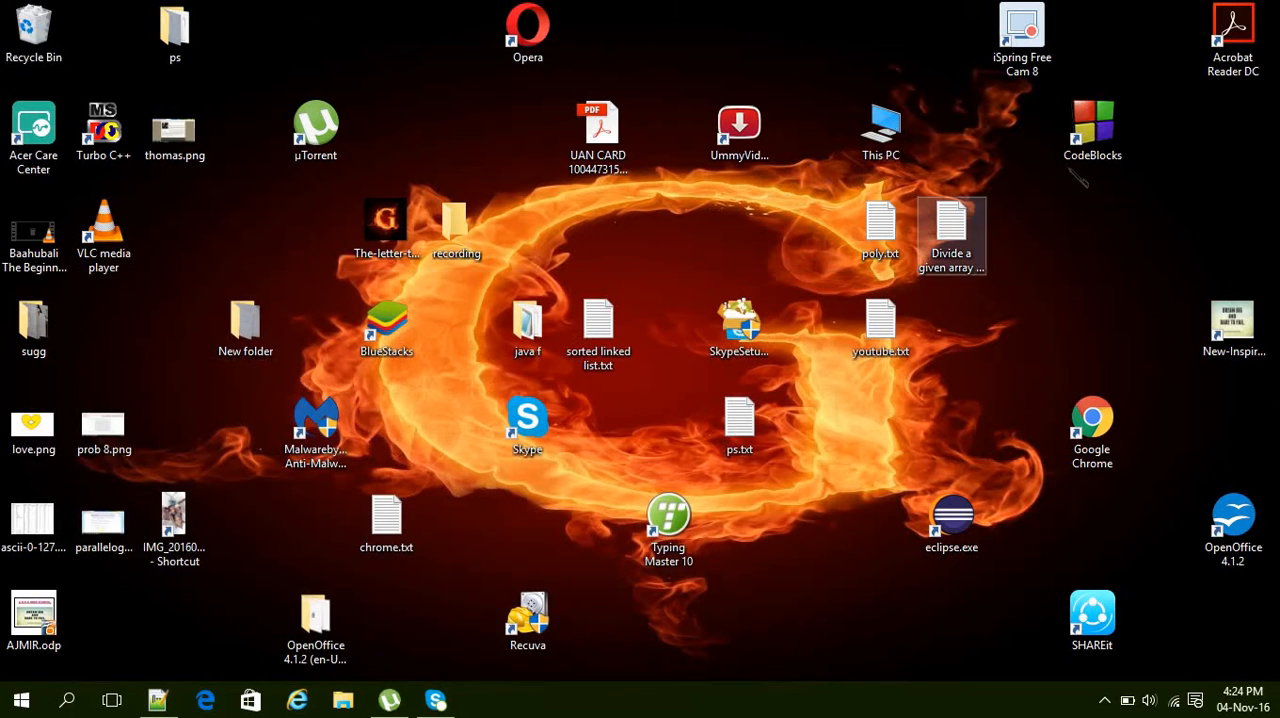
Launch Code::Blocks maximized and open the existing project's main.cpp
{"action": "double_click", "coordinate": [1092, 124]}
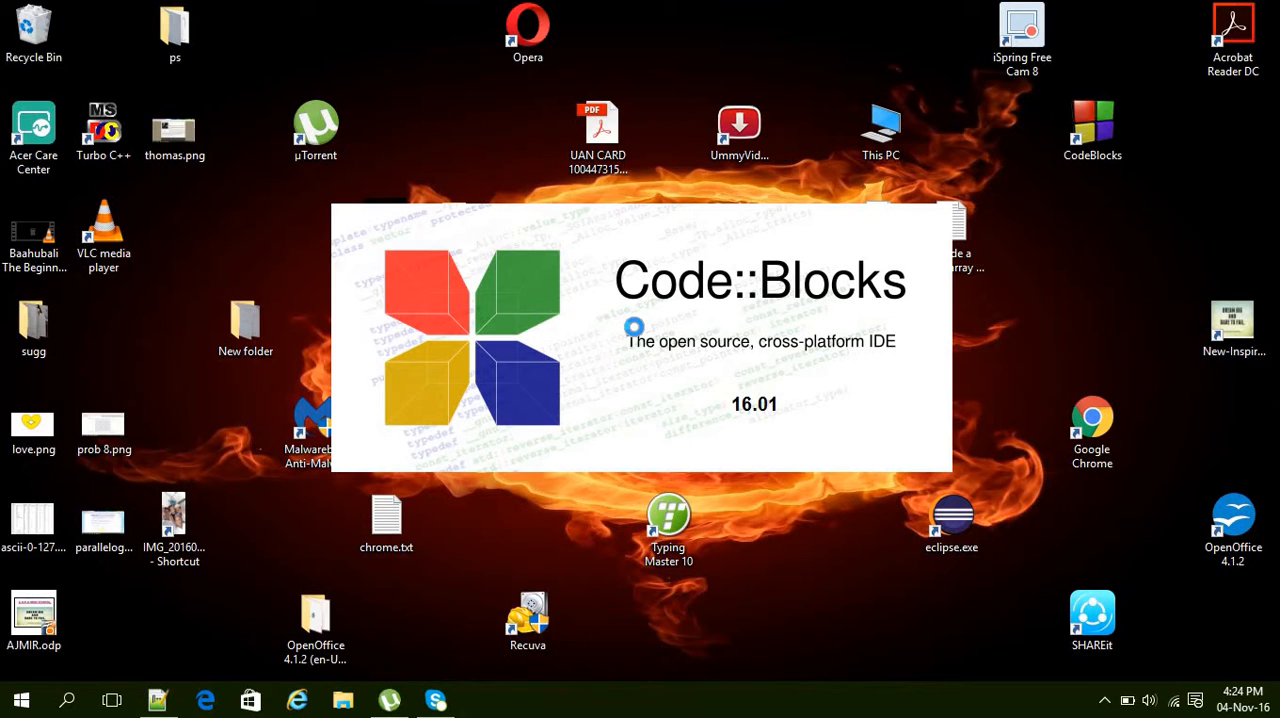
{"action": "mouse_move", "coordinate": [670, 396]}
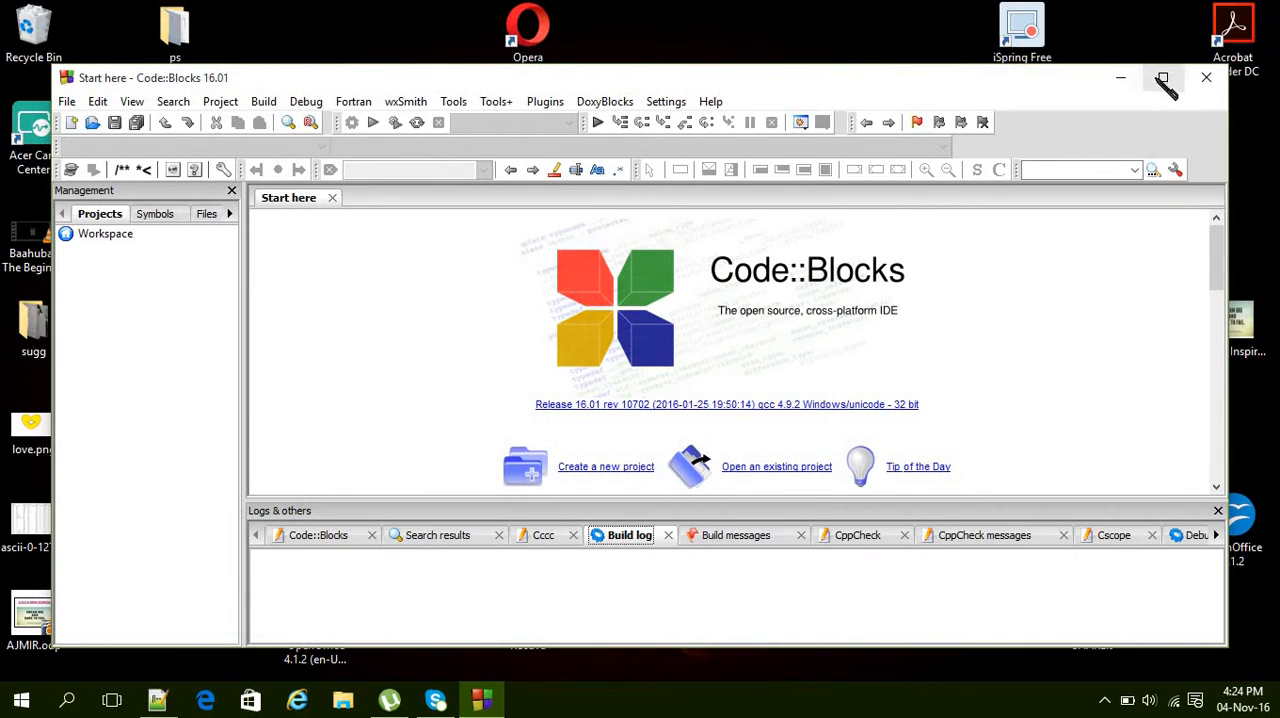
{"action": "left_click", "coordinate": [1162, 78]}
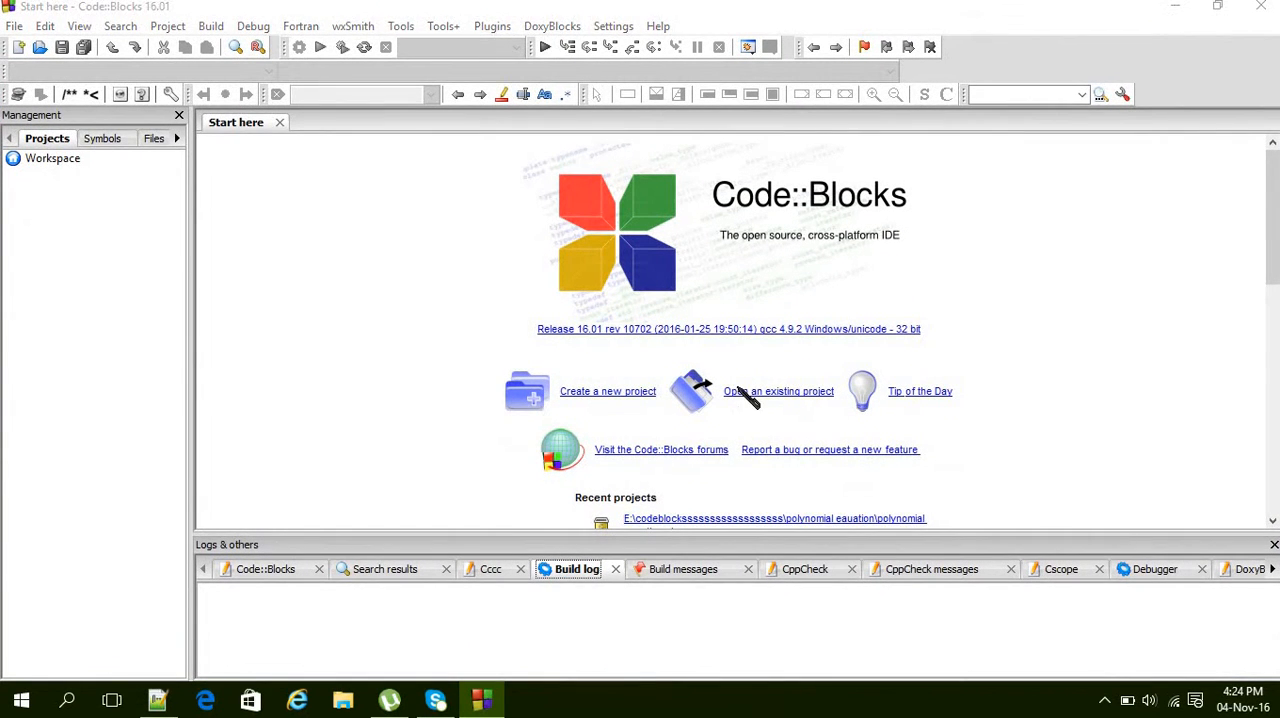
{"action": "left_click", "coordinate": [778, 392]}
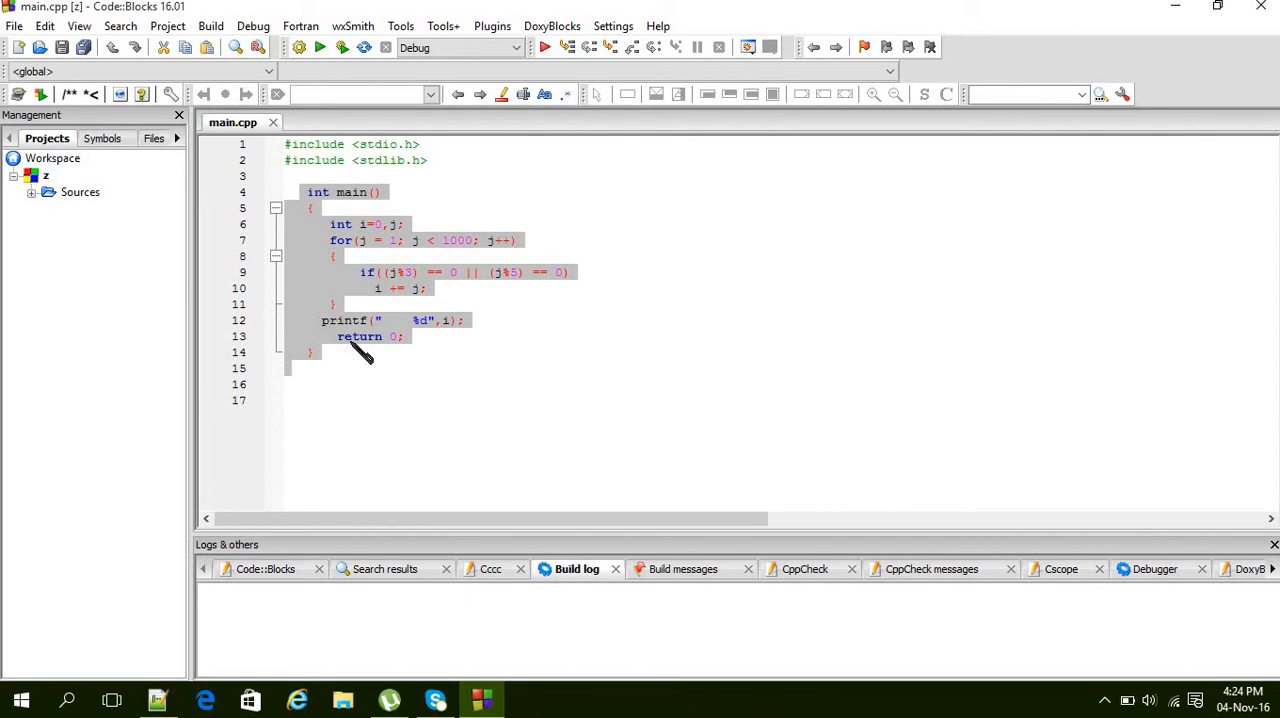
Initialise the sum variable to 0, then review the for loop and if condition
{"action": "left_click", "coordinate": [360, 356]}
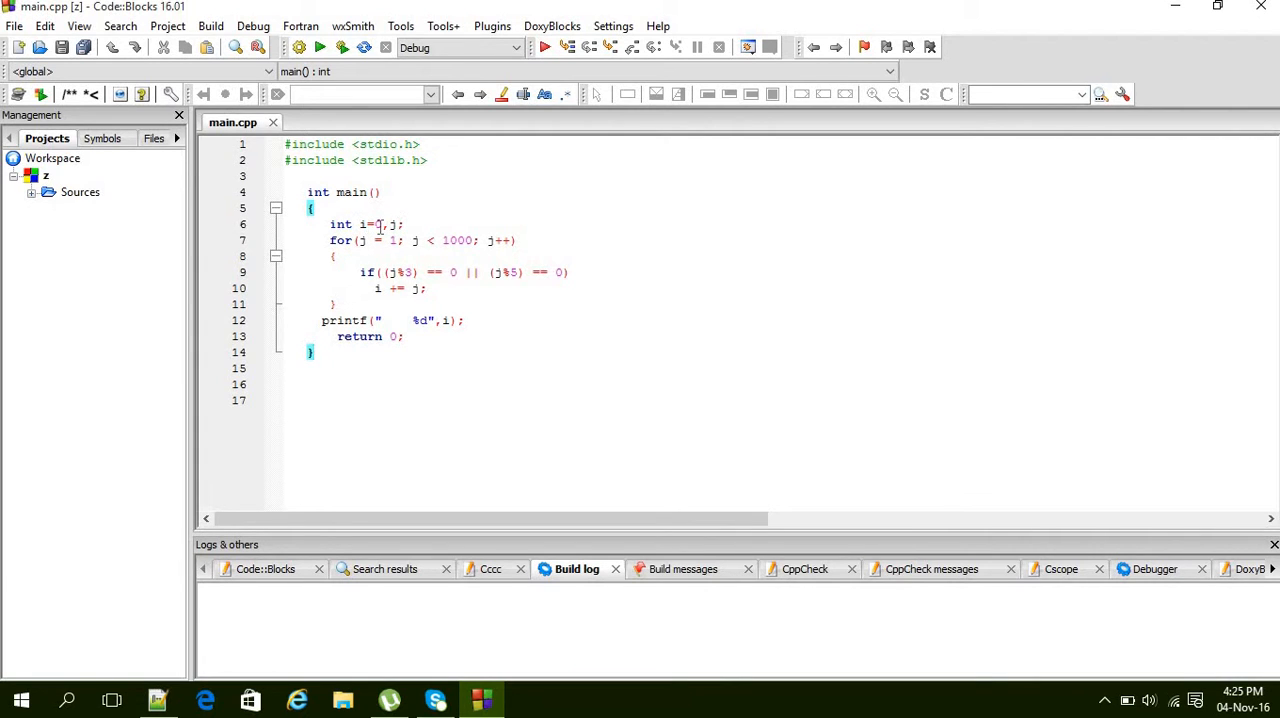
{"action": "type", "text": "0"}
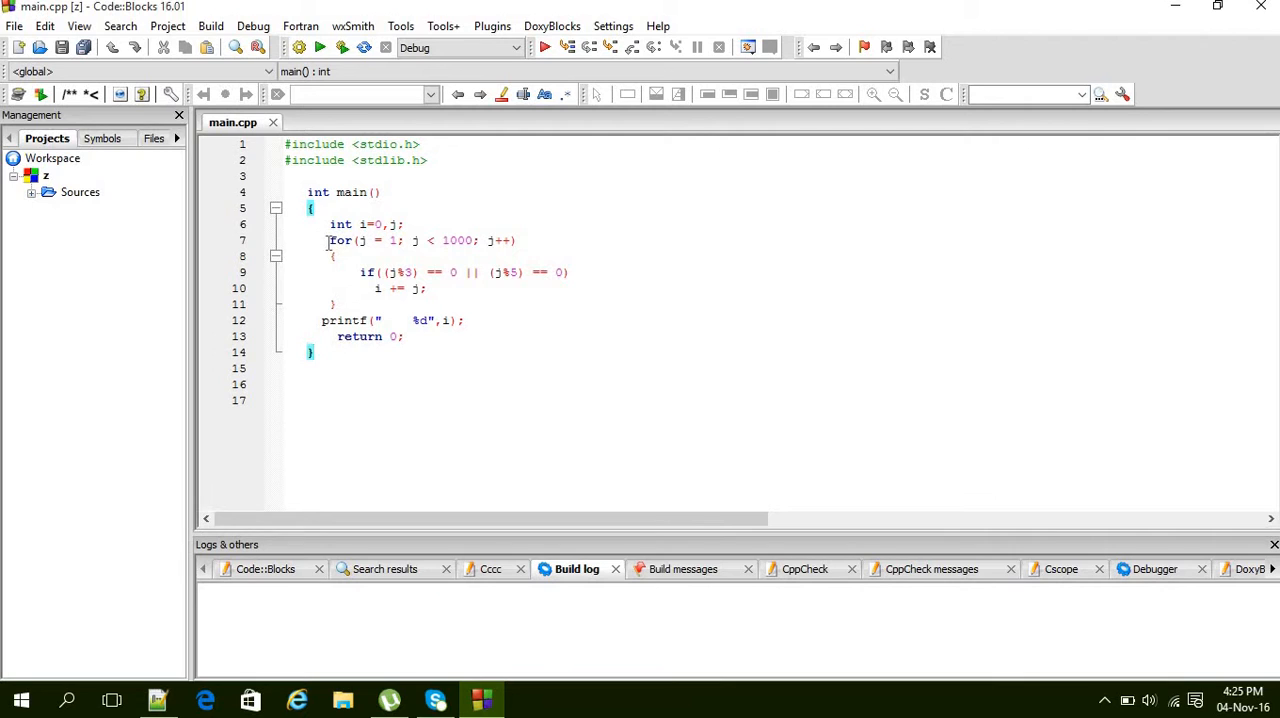
{"action": "left_click_drag", "start_coordinate": [330, 240], "coordinate": [338, 304]}
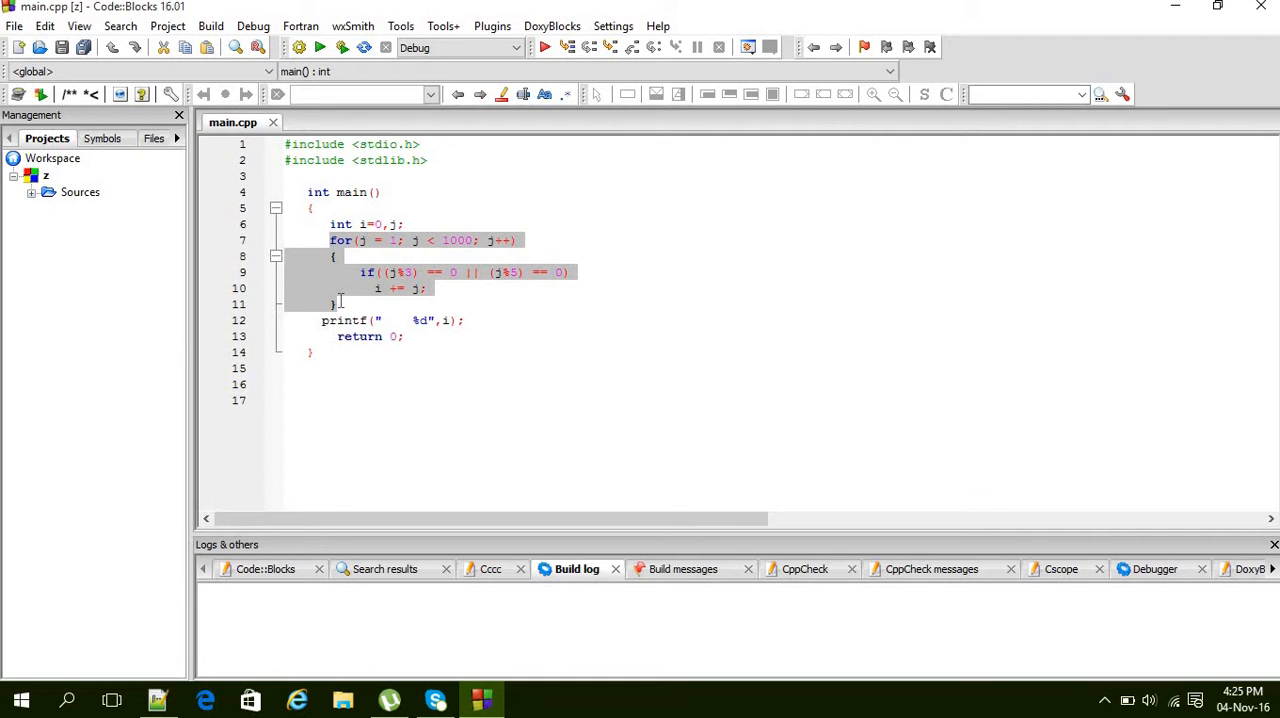
{"action": "mouse_move", "coordinate": [364, 264]}
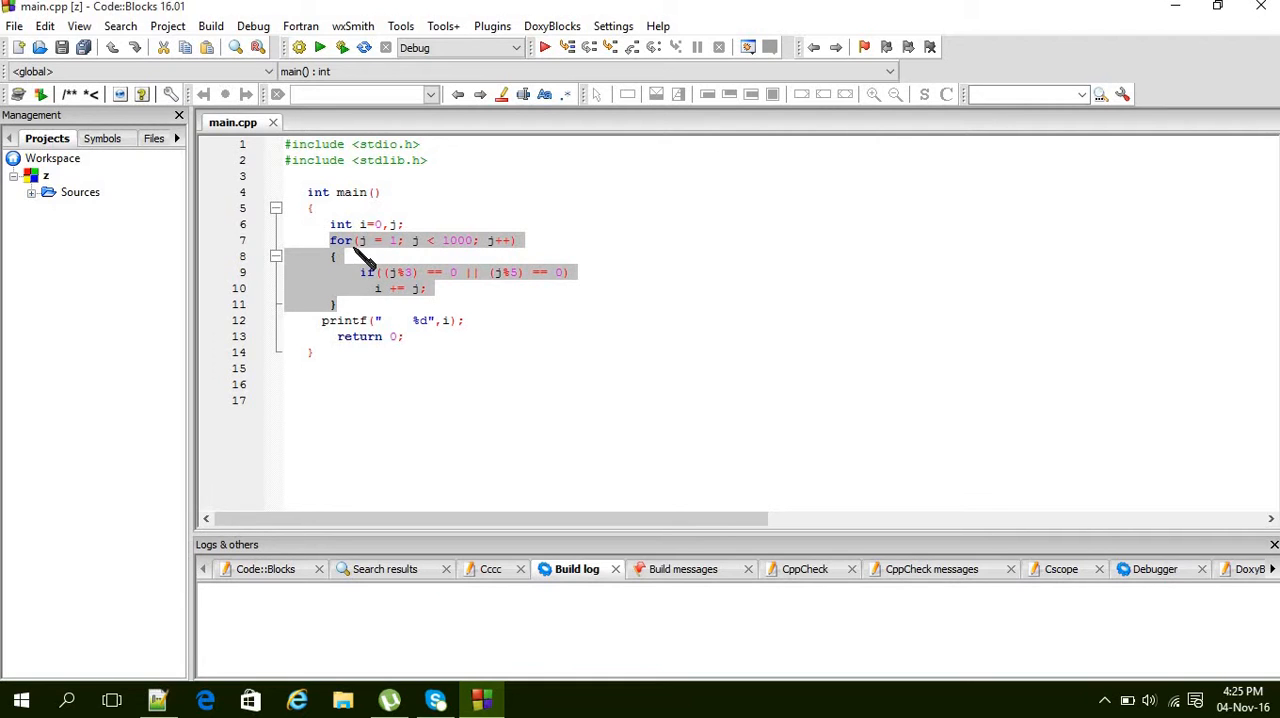
{"action": "mouse_move", "coordinate": [450, 250]}
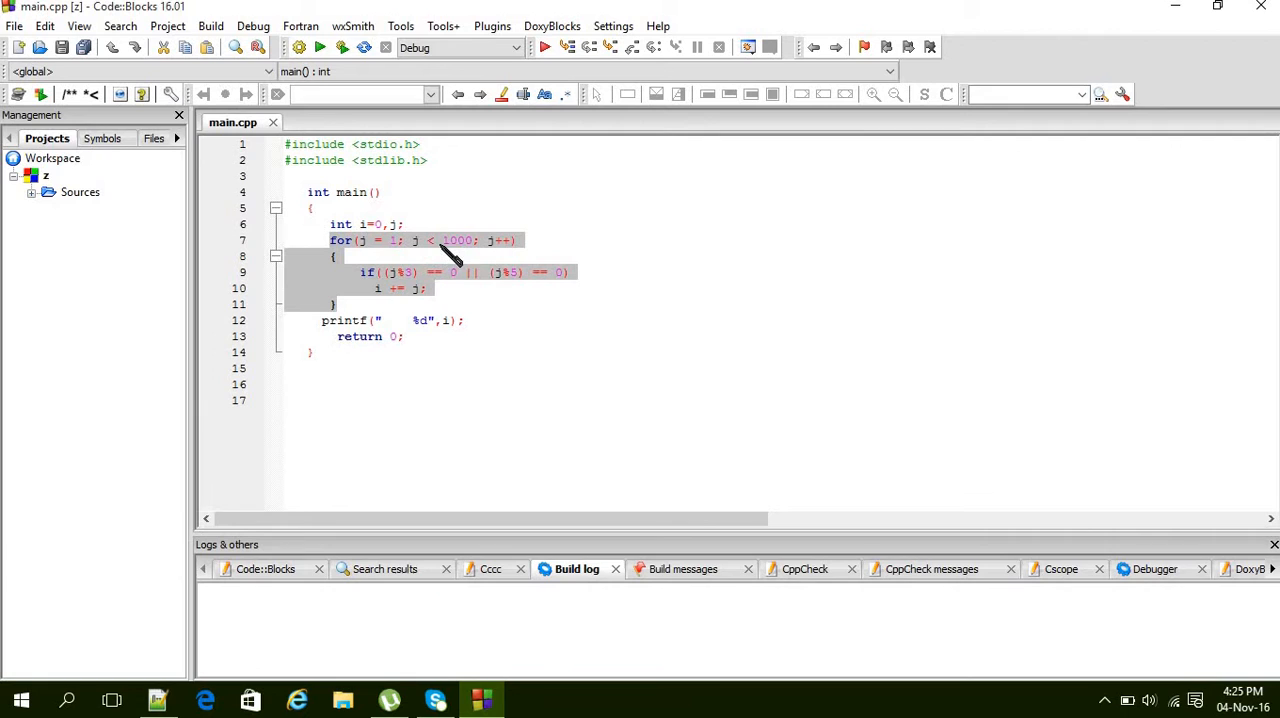
{"action": "mouse_move", "coordinate": [444, 260]}
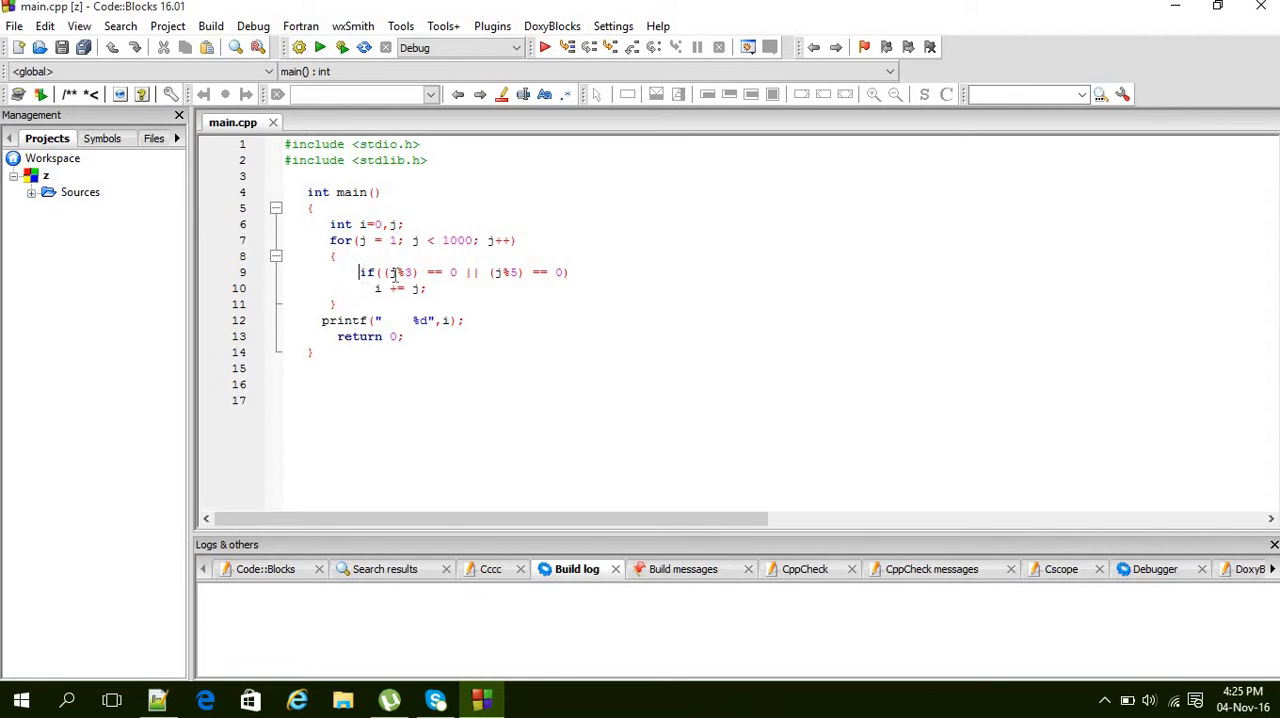
{"action": "left_click_drag", "start_coordinate": [358, 272], "coordinate": [304, 272]}
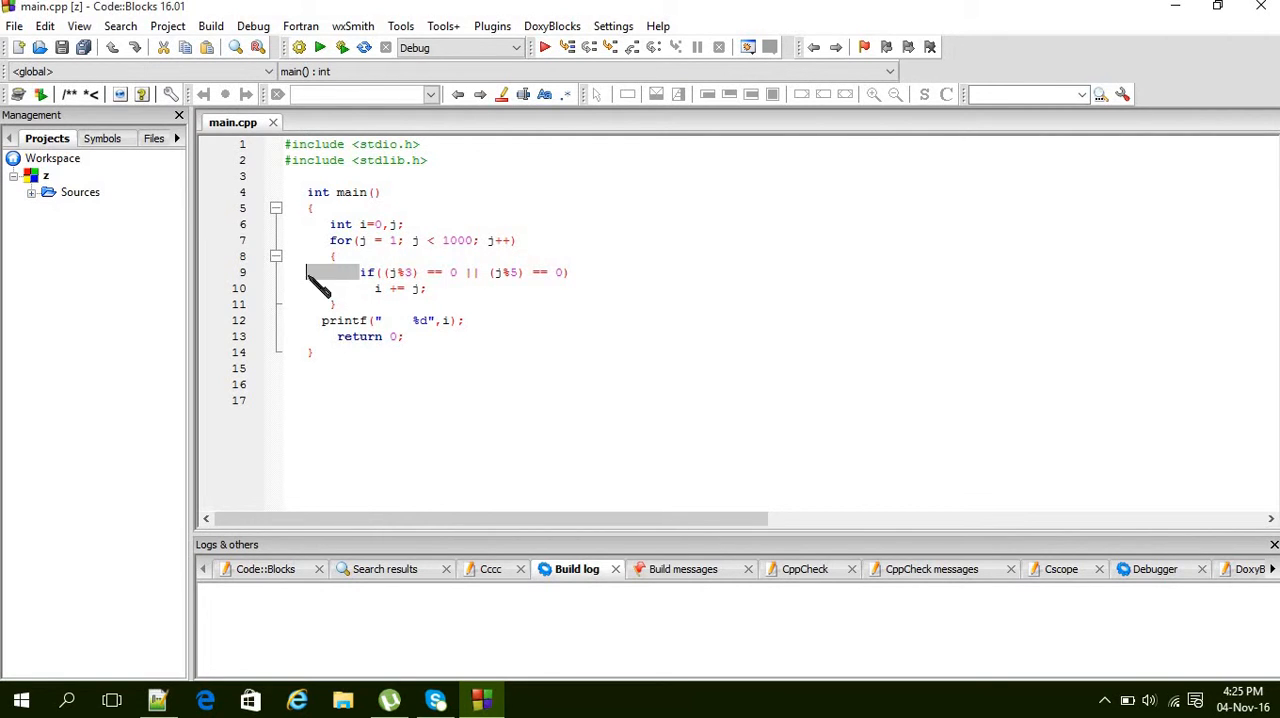
{"action": "left_click", "coordinate": [368, 272]}
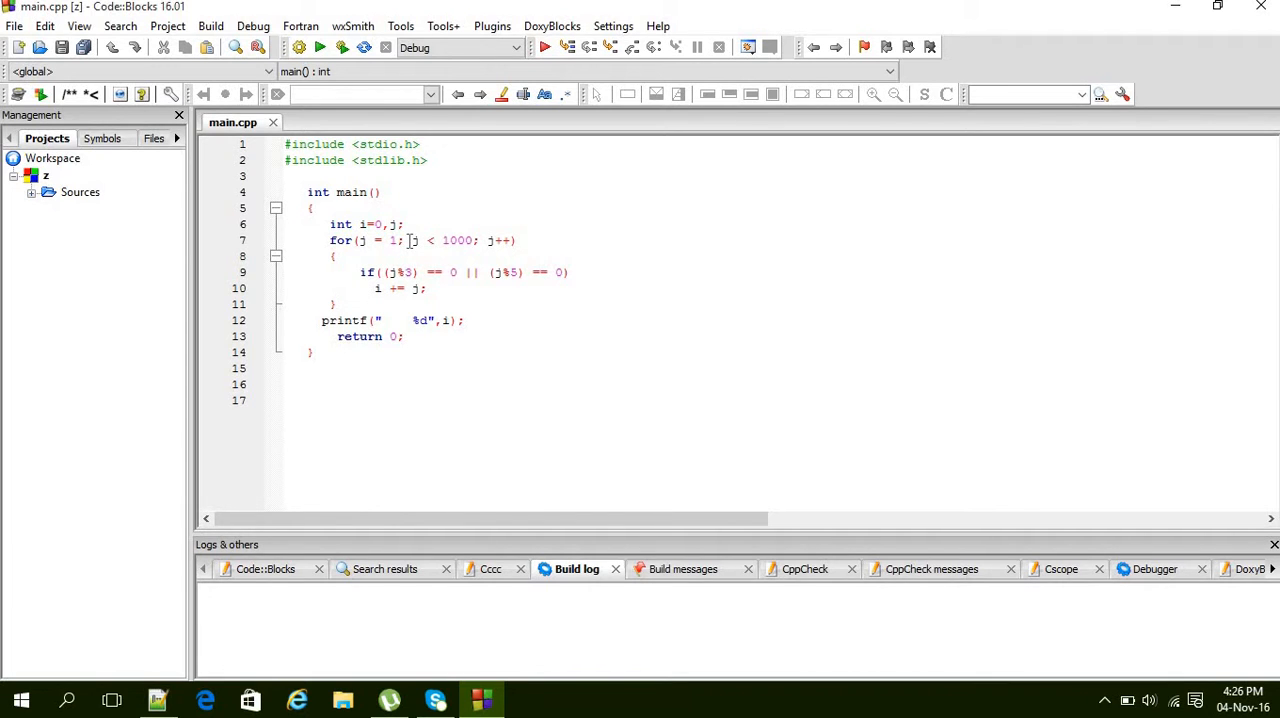
{"action": "mouse_move", "coordinate": [384, 272]}
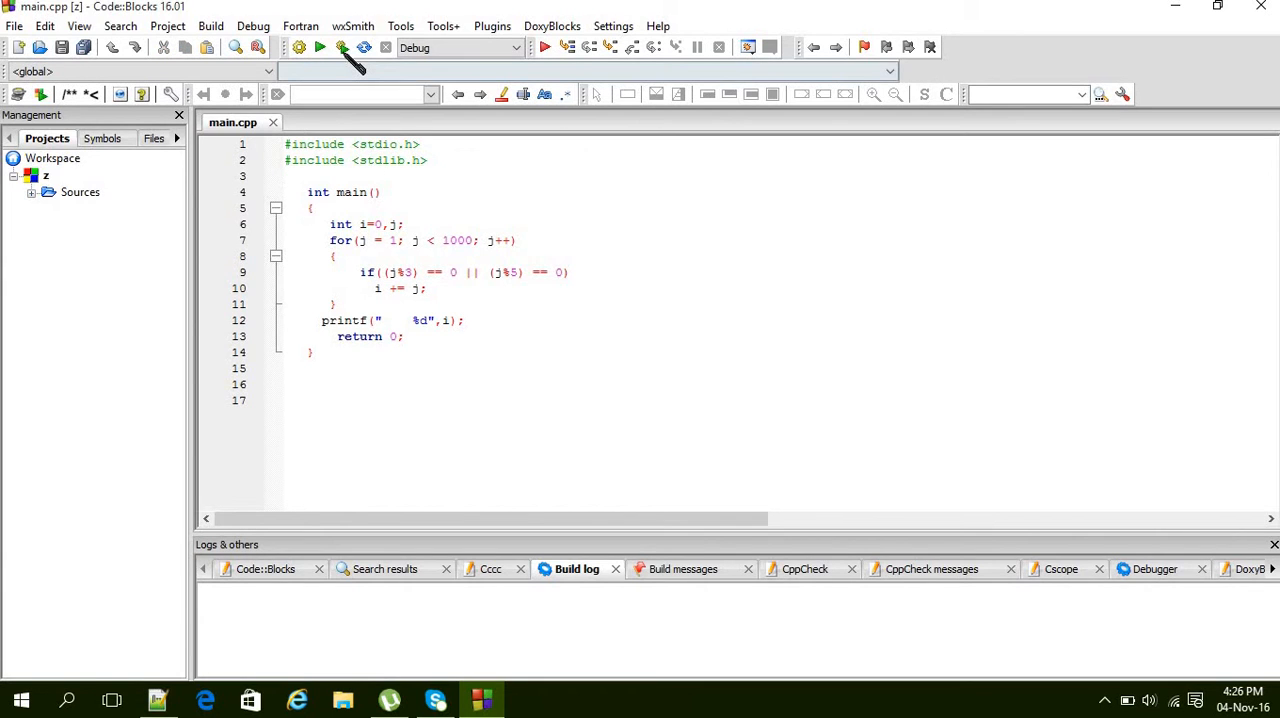
Build and run the program, read the printed 233168, and close the console
{"action": "left_click", "coordinate": [320, 48]}
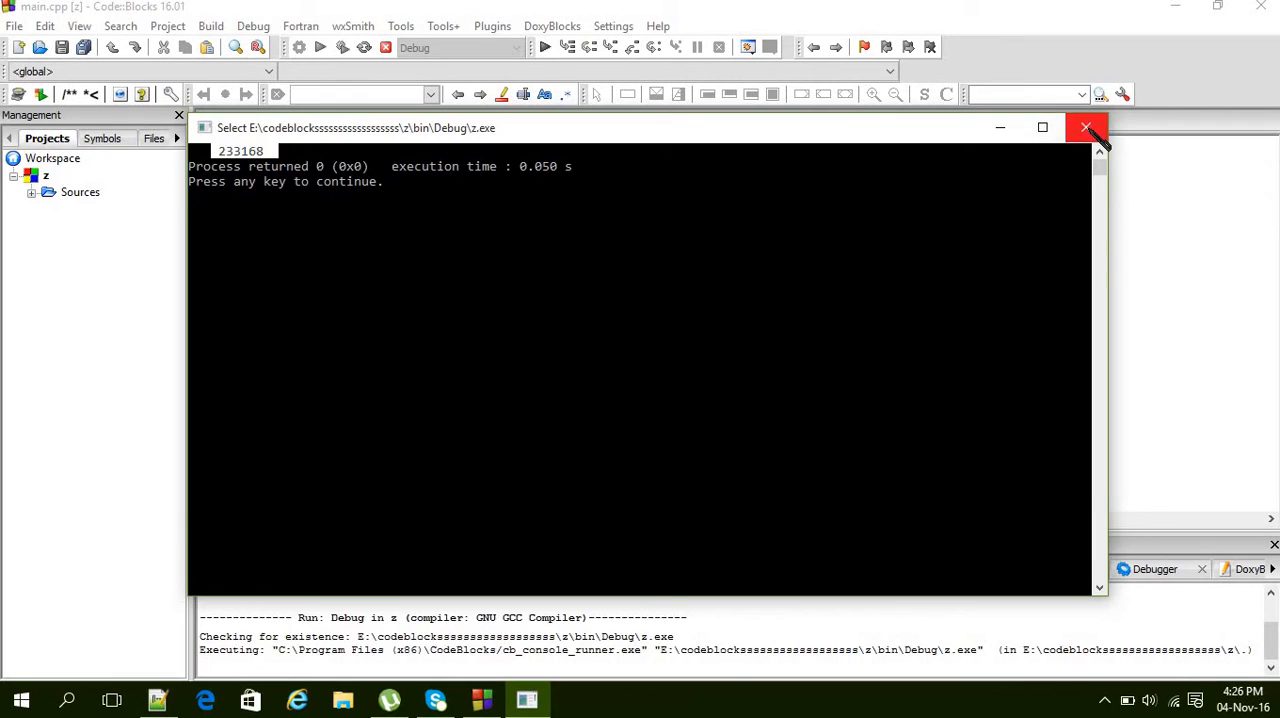
{"action": "left_click", "coordinate": [1088, 128]}
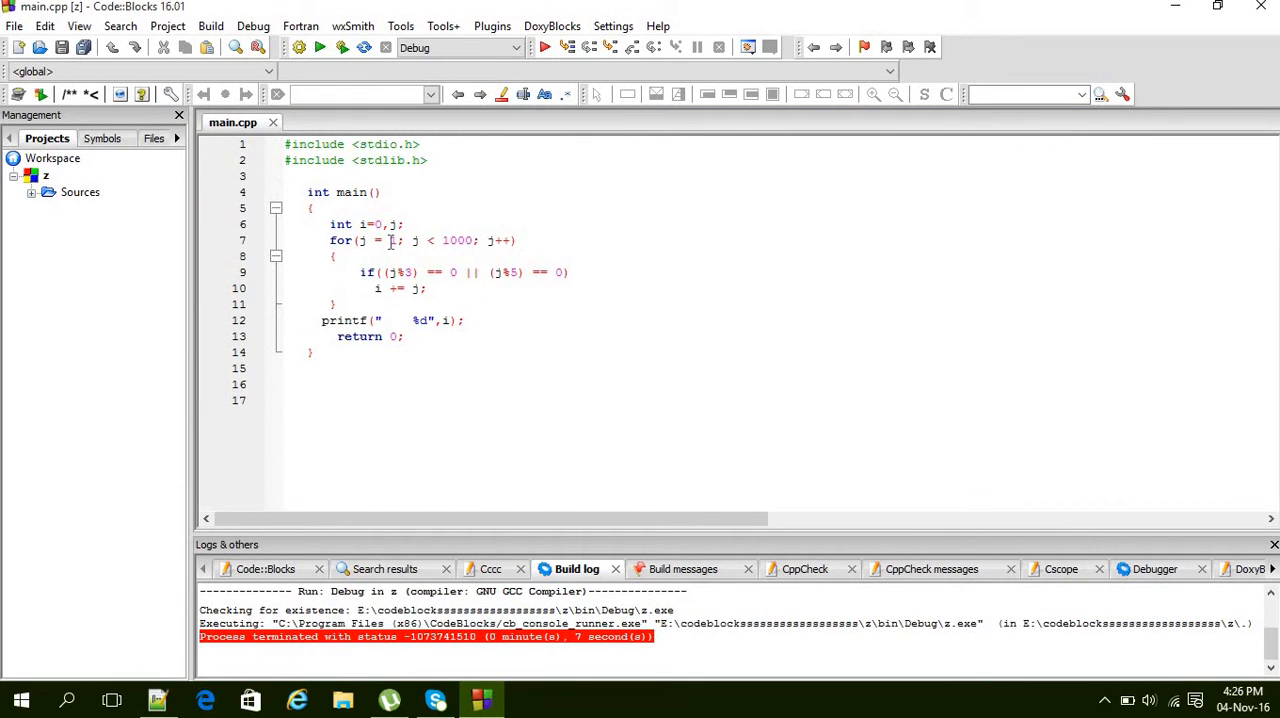